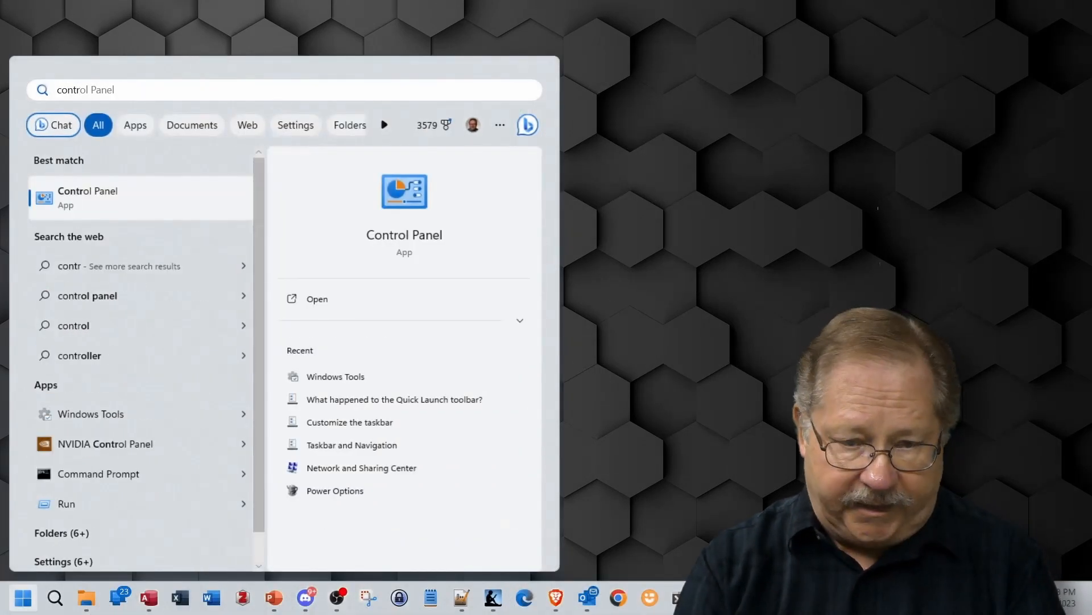
Open Control Panel's System and Security page and scroll down to Windows Tools
left_click(316, 298)
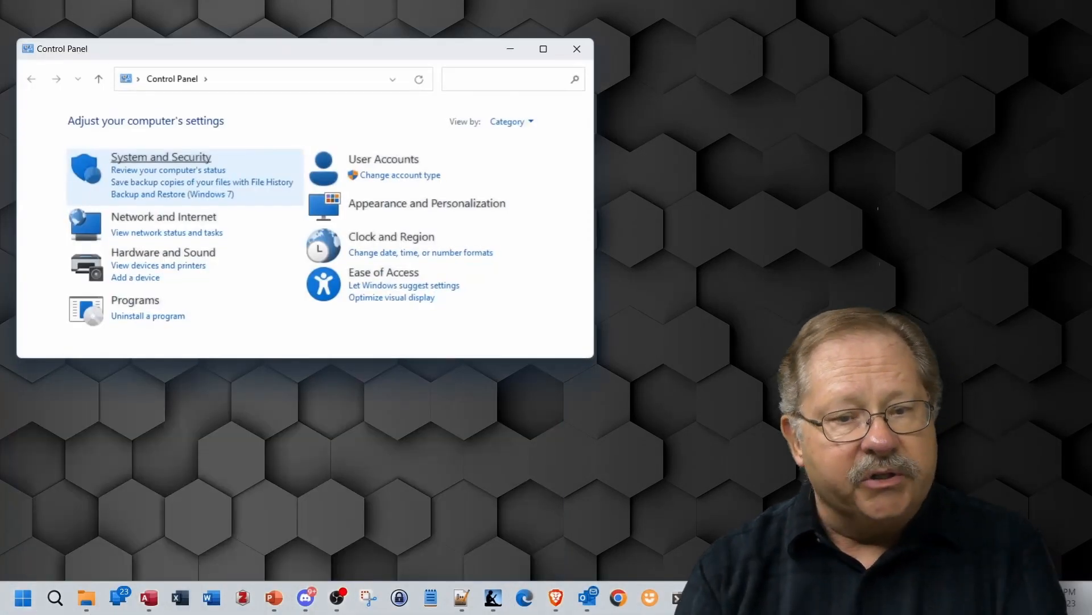
left_click(161, 157)
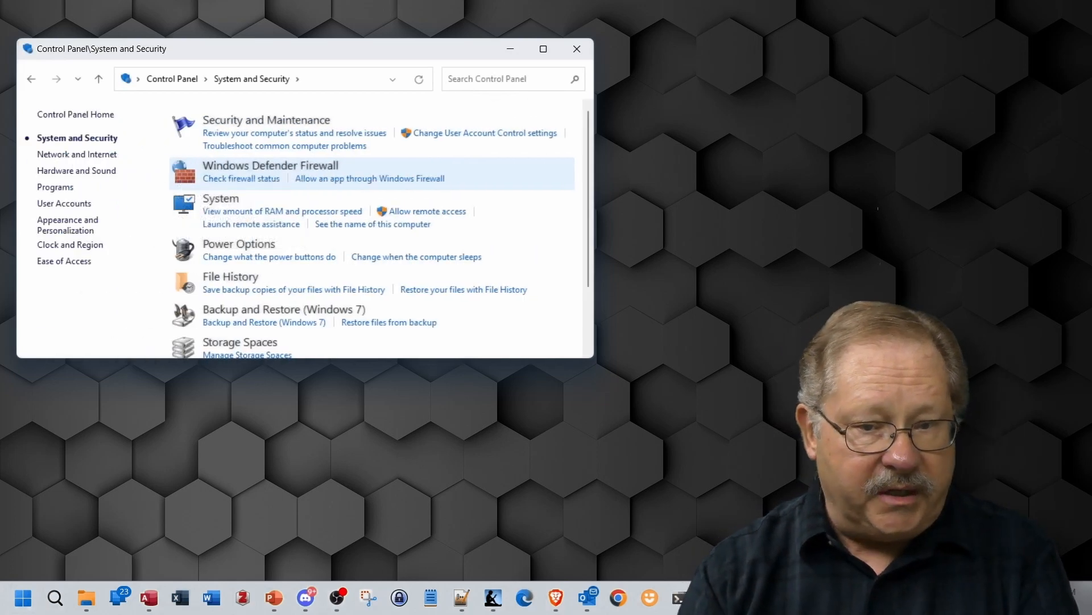
scroll("down", 3)
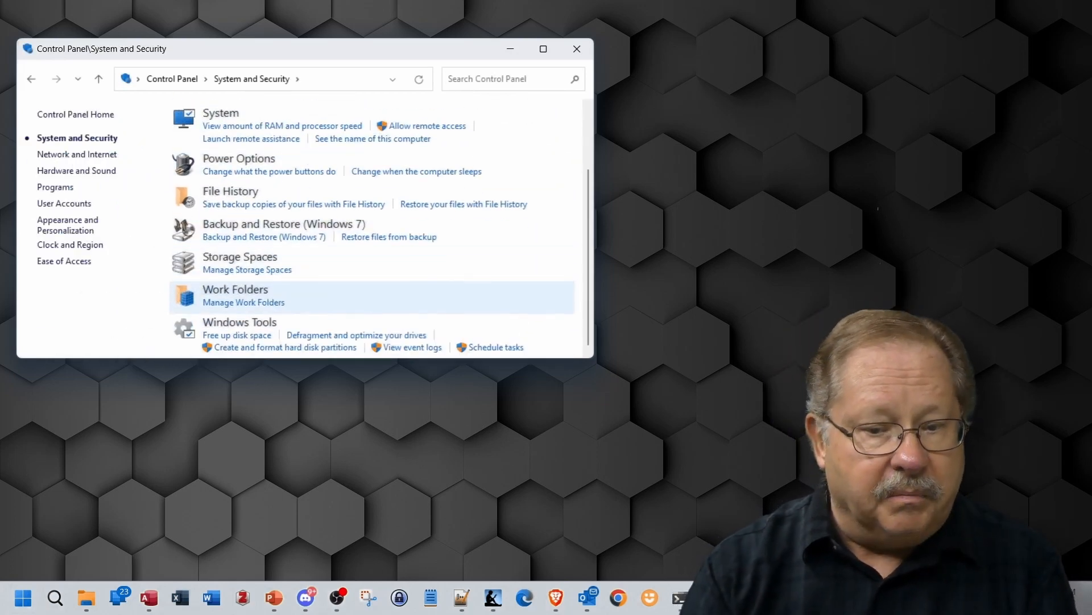
mouse_move(239, 320)
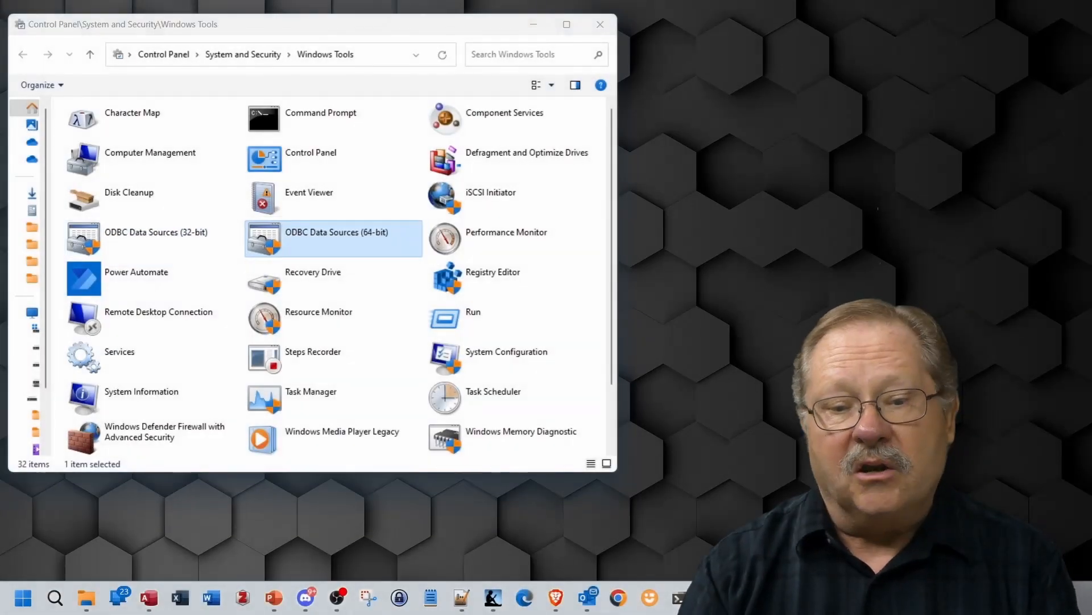
Launch the 64-bit ODBC administrator and start a new SQL Server user data source
double_click(333, 236)
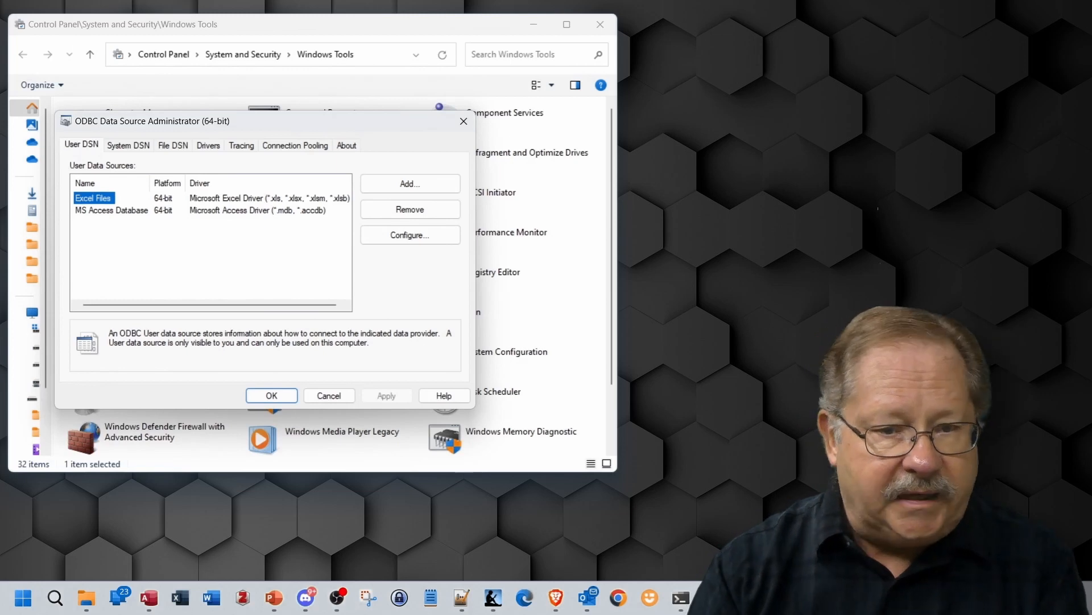
left_click(409, 183)
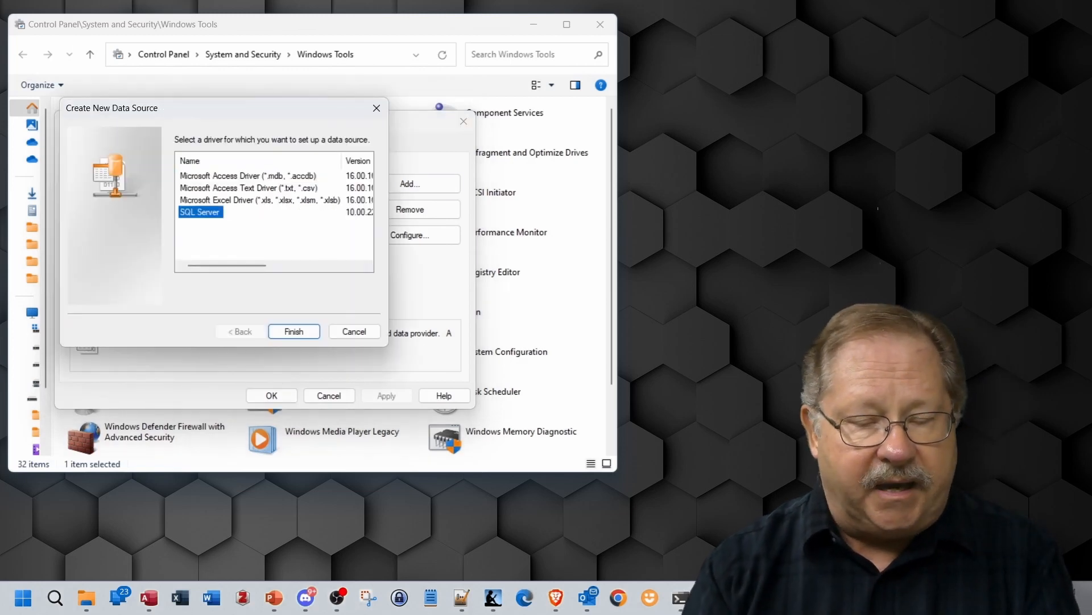
left_click(292, 331)
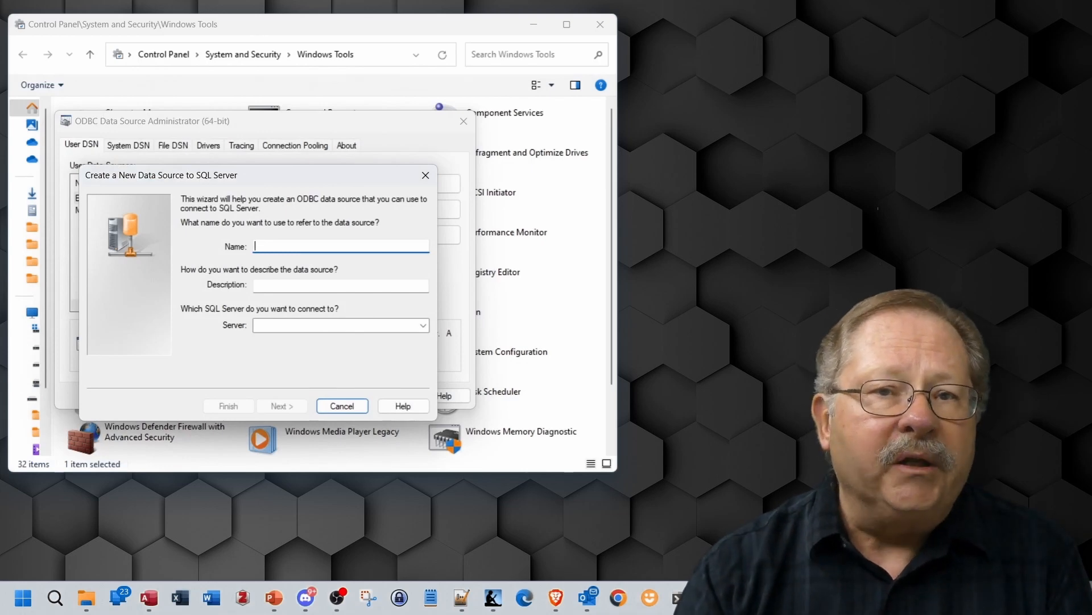
Name the source PharosBackend, describe it as Pharos, and select server DOC
type("Ph")
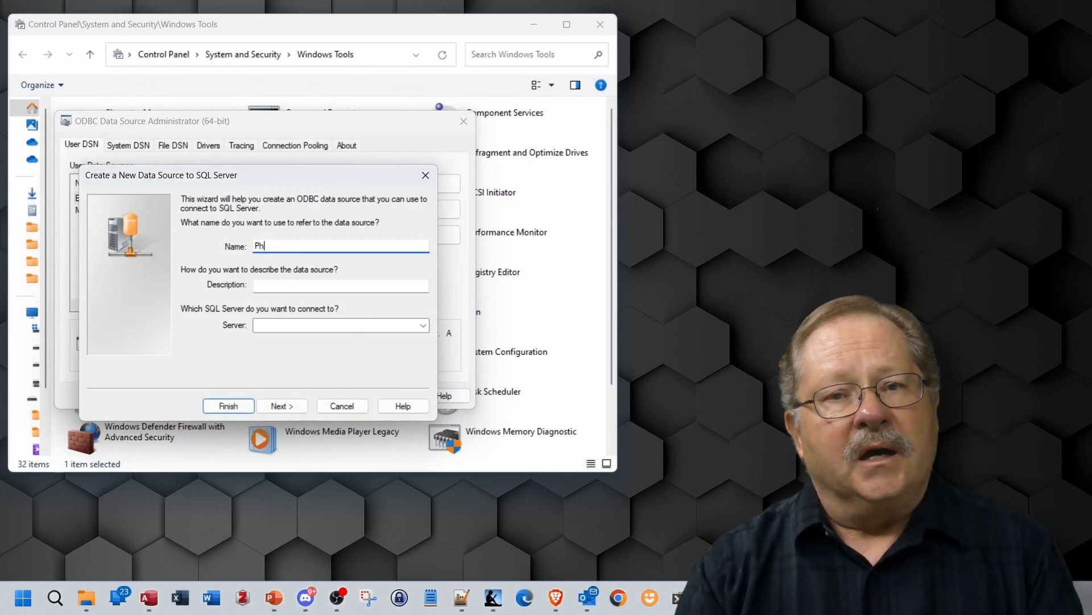
type("aros")
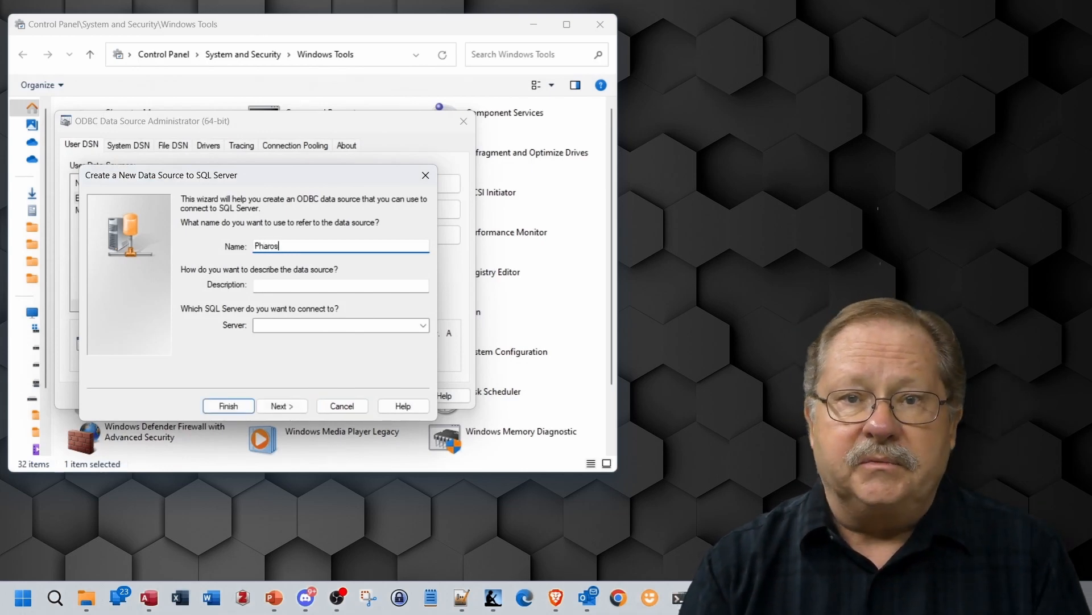
type("Back")
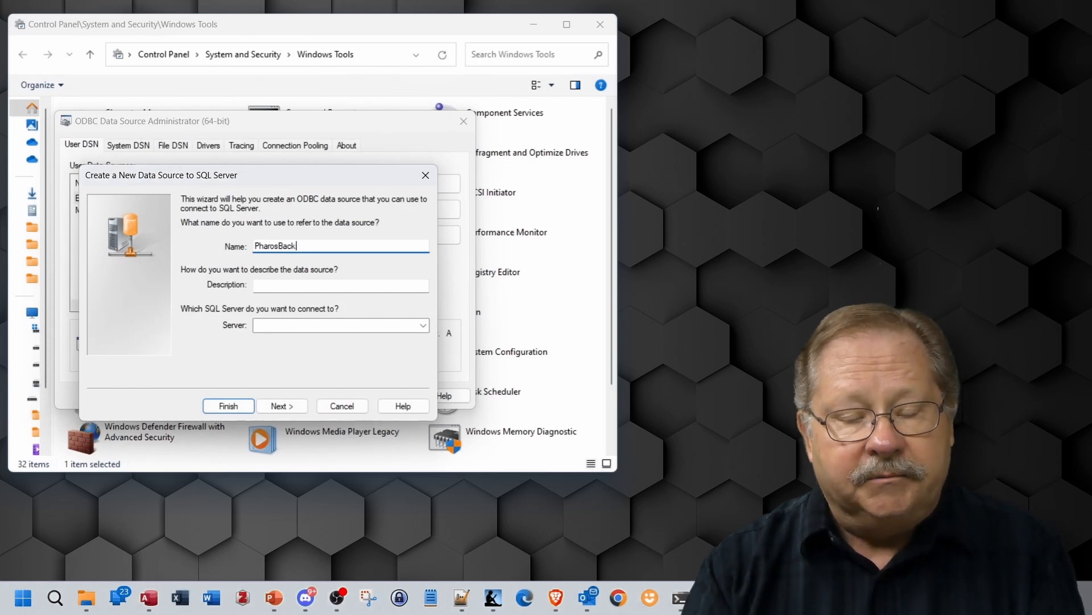
type("Pharos")
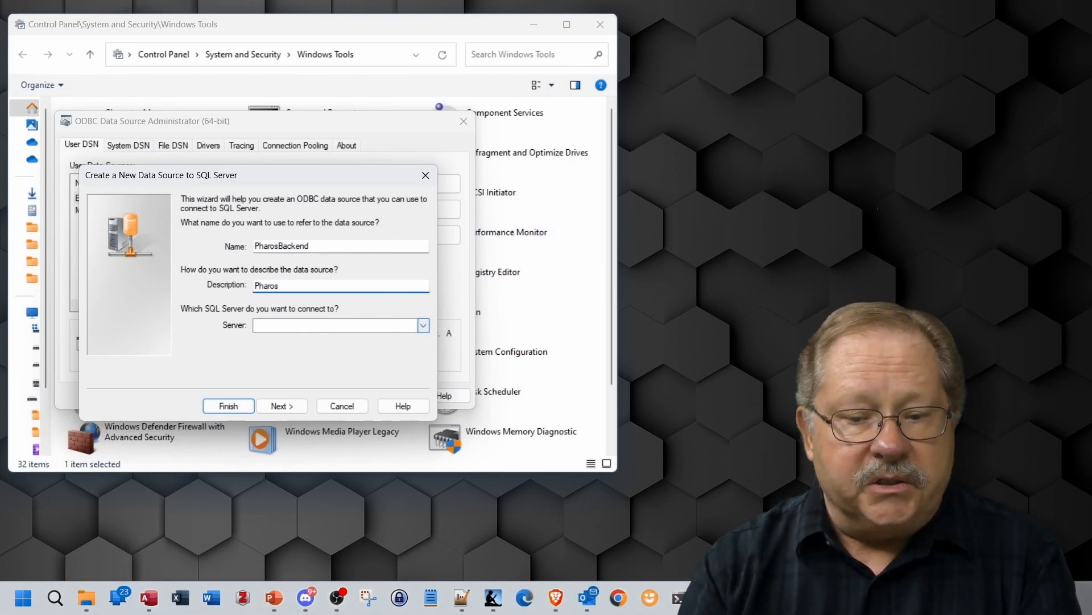
left_click(421, 325)
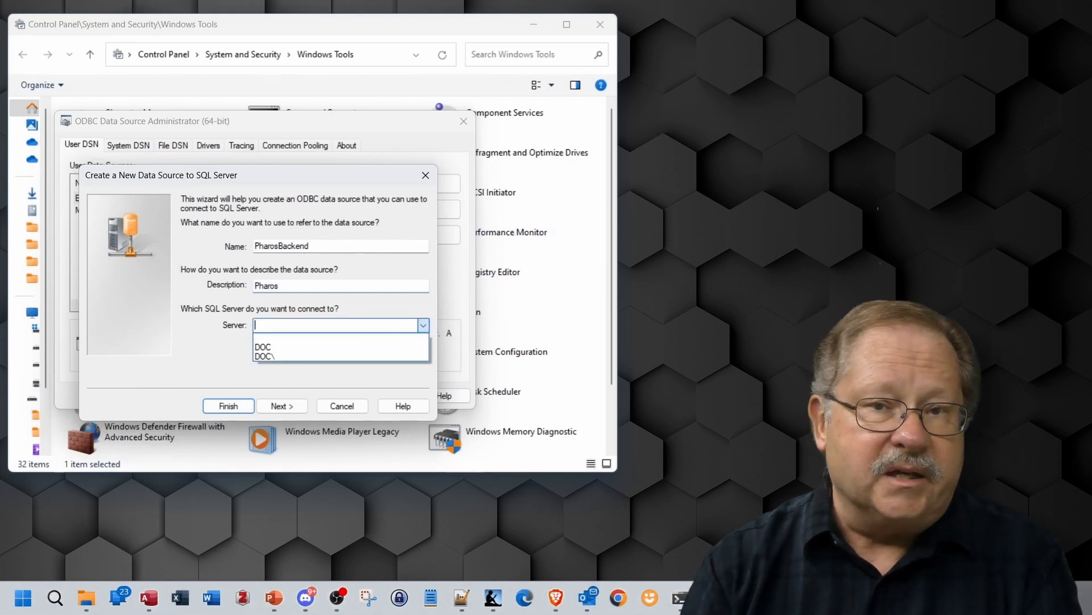
left_click(282, 405)
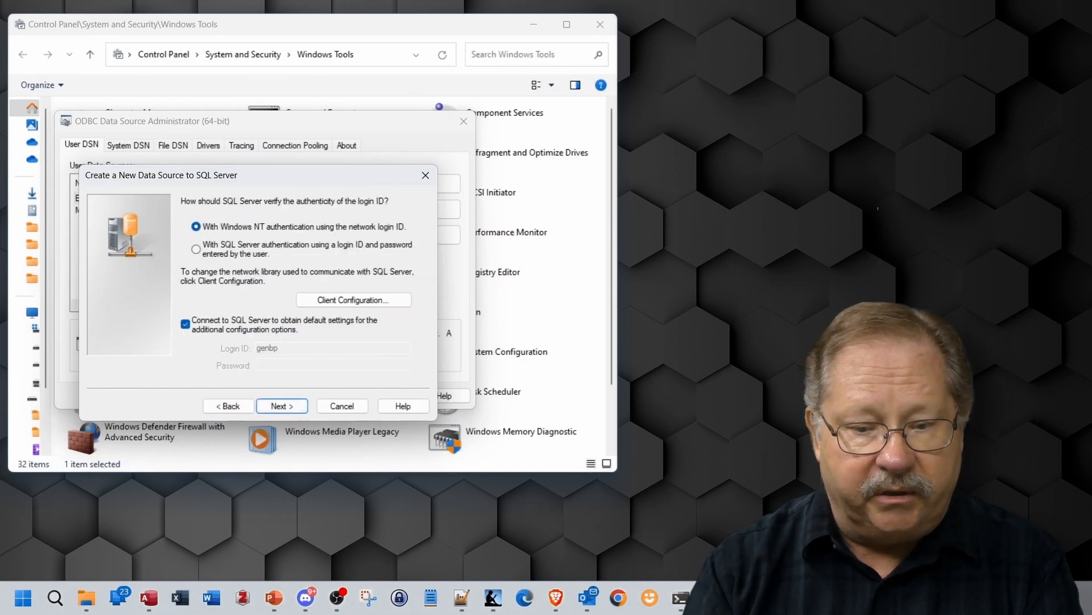
Use SQL Server login Pharos and a fixed TCP/IP port 50617 for server DOC
left_click(196, 249)
type("Pharos")
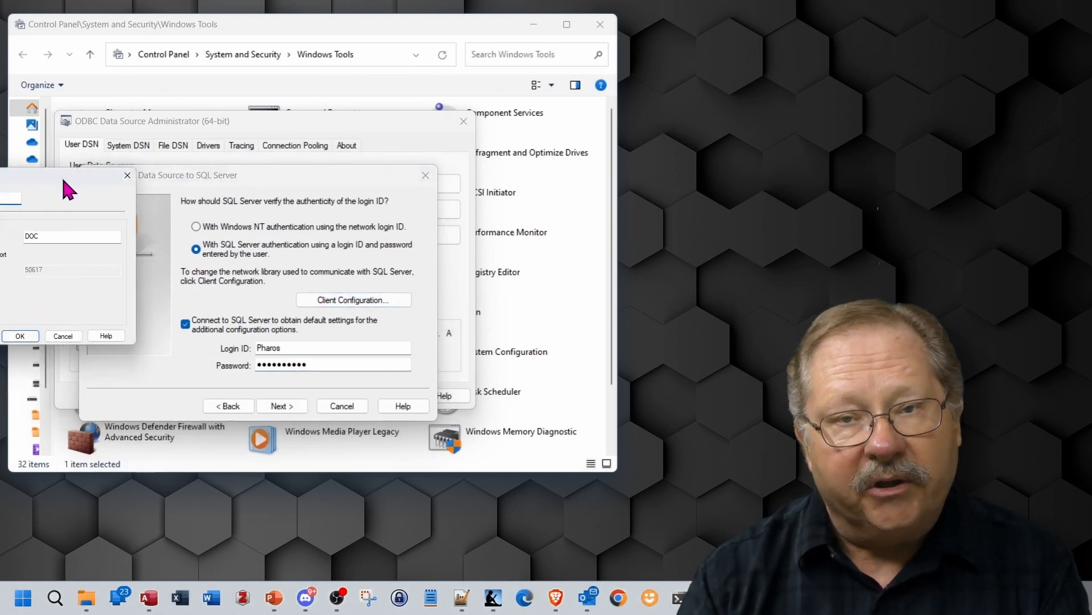
left_click(353, 299)
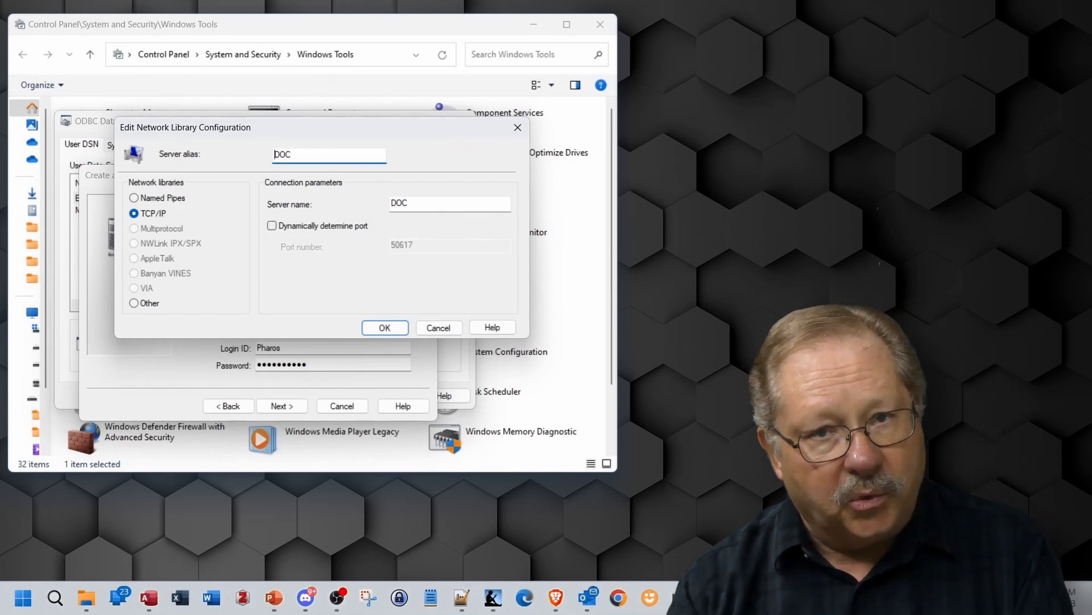
left_click(272, 226)
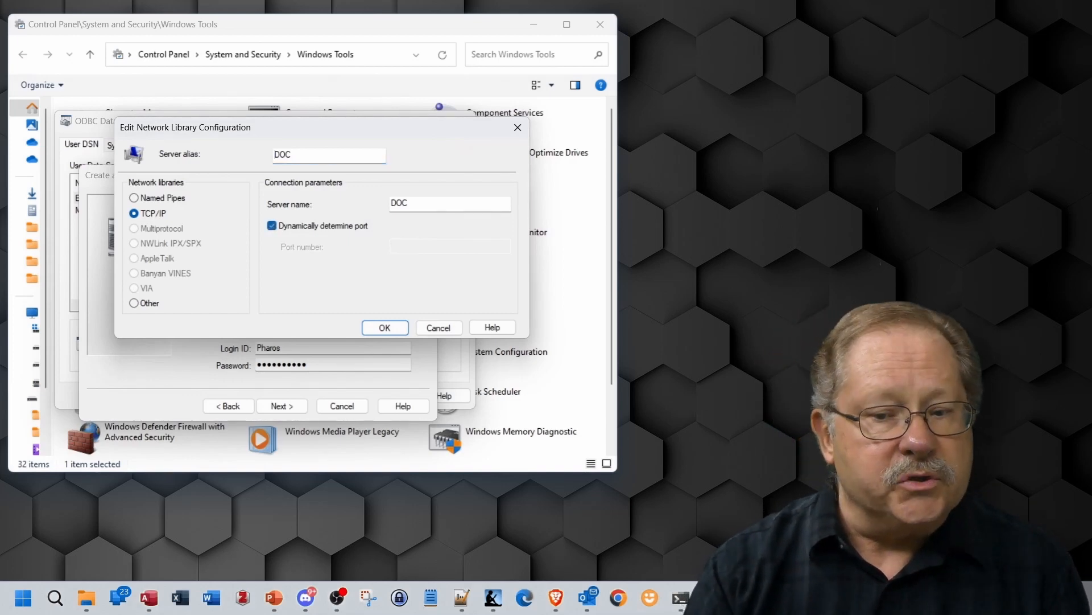
left_click(272, 226)
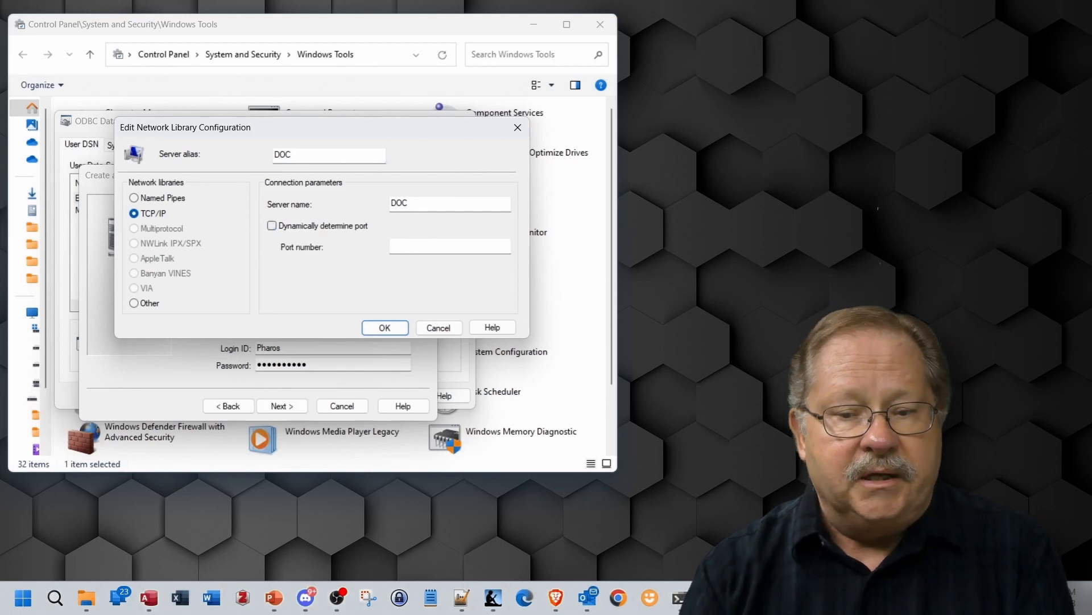
type("50617")
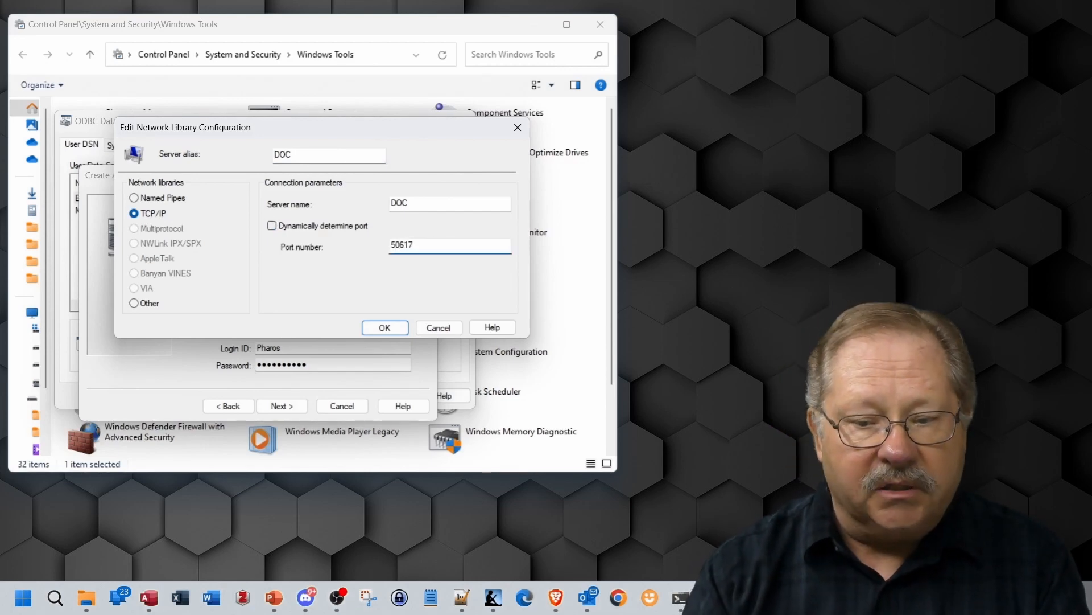
left_click(384, 328)
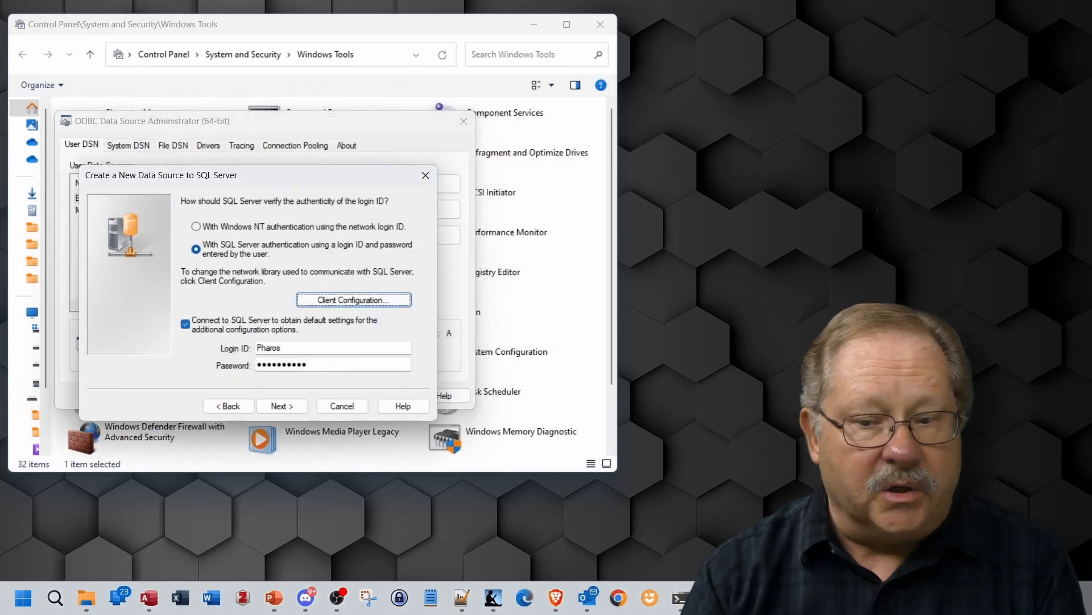
Make testdb the default database, test the connection, and create the PharosBackend DSN
left_click(282, 406)
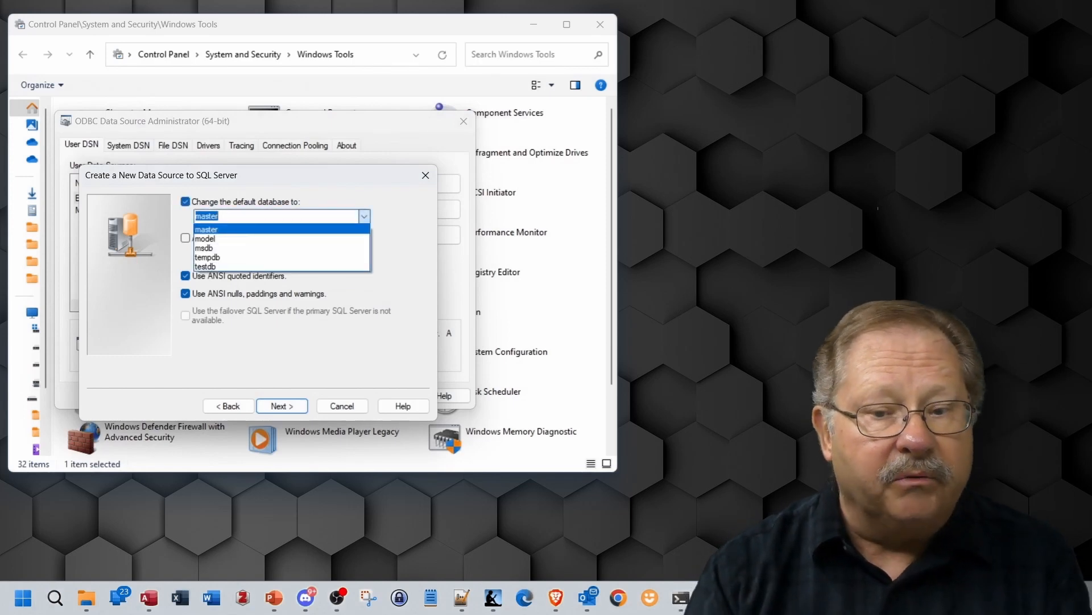
left_click(205, 266)
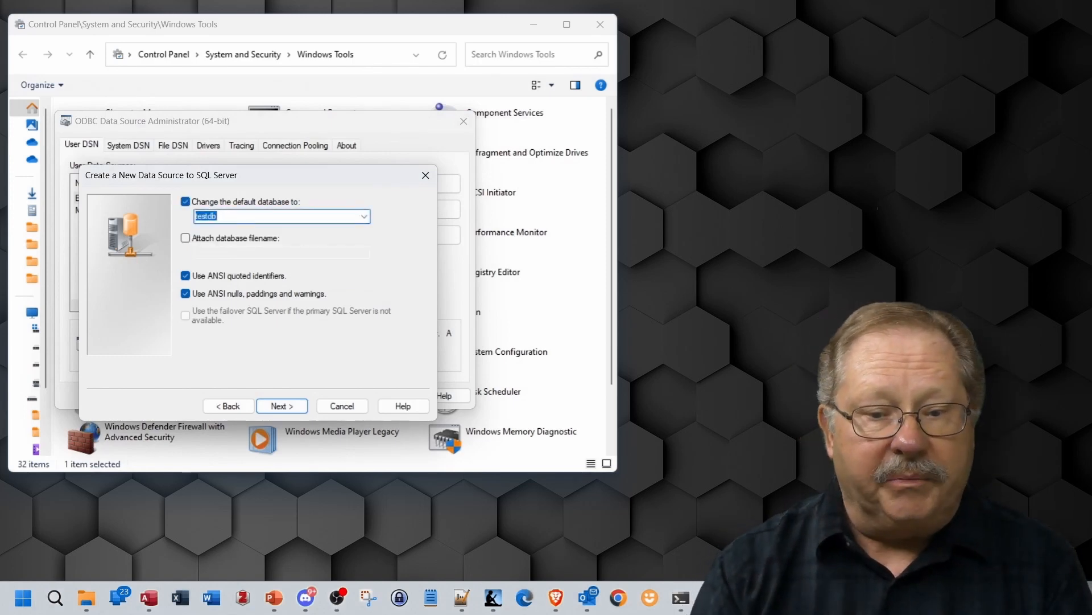
left_click(282, 406)
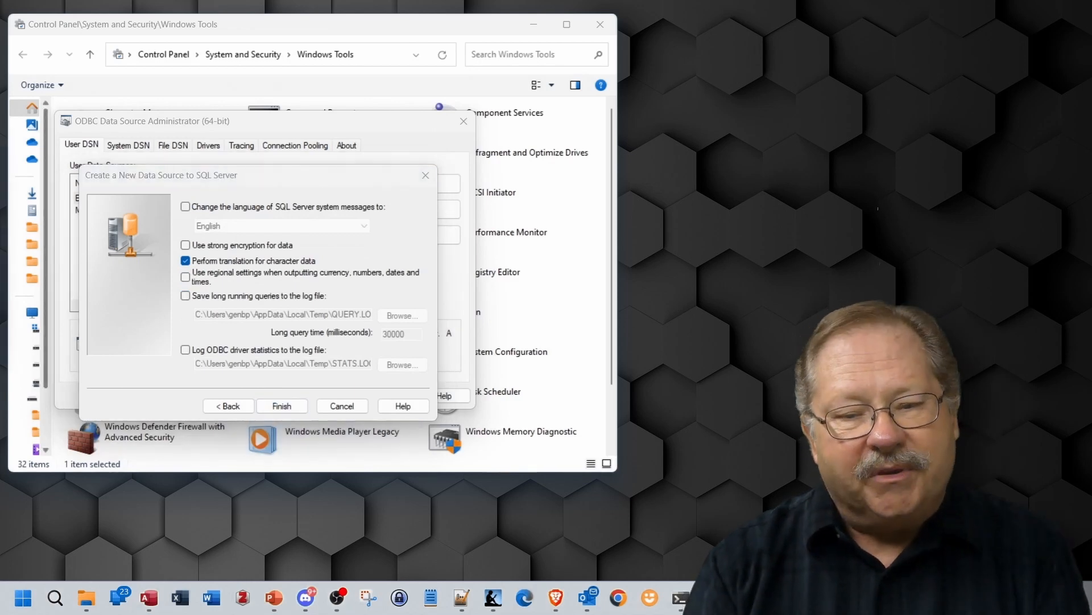
left_click(282, 405)
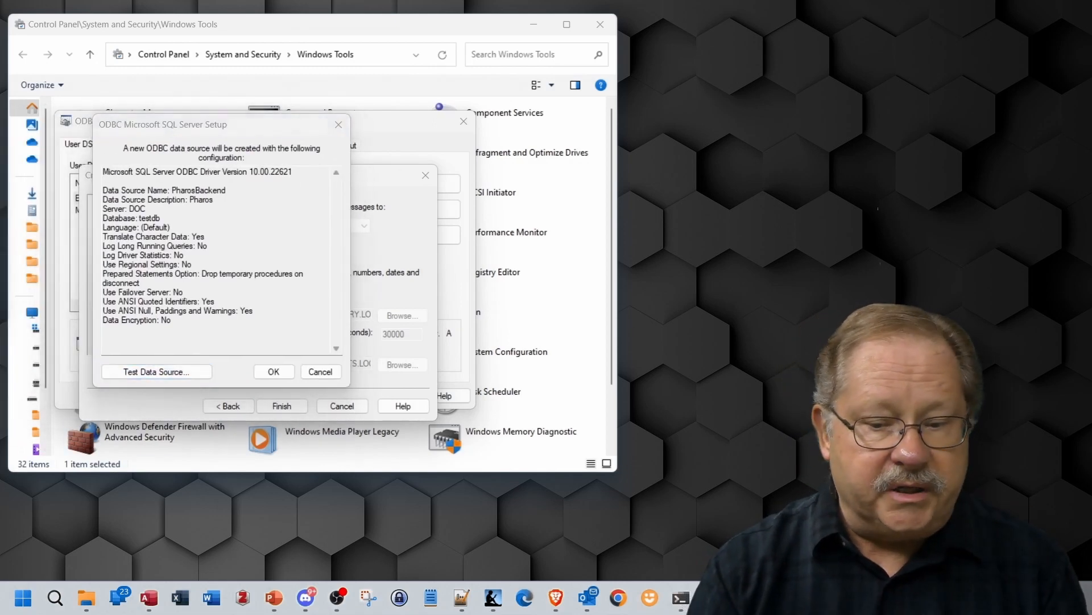
left_click(156, 372)
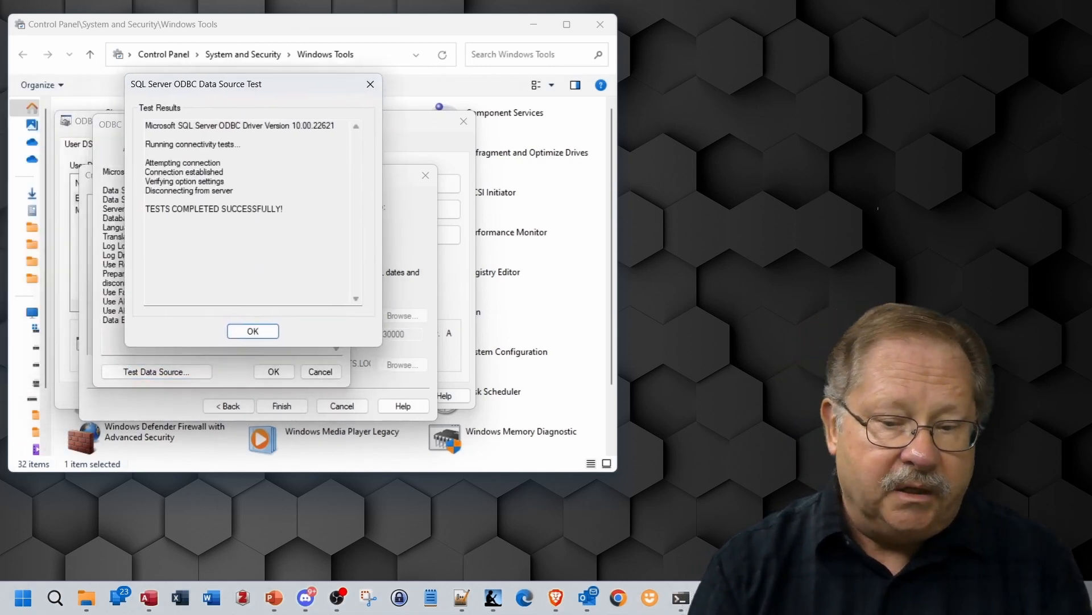
left_click(252, 330)
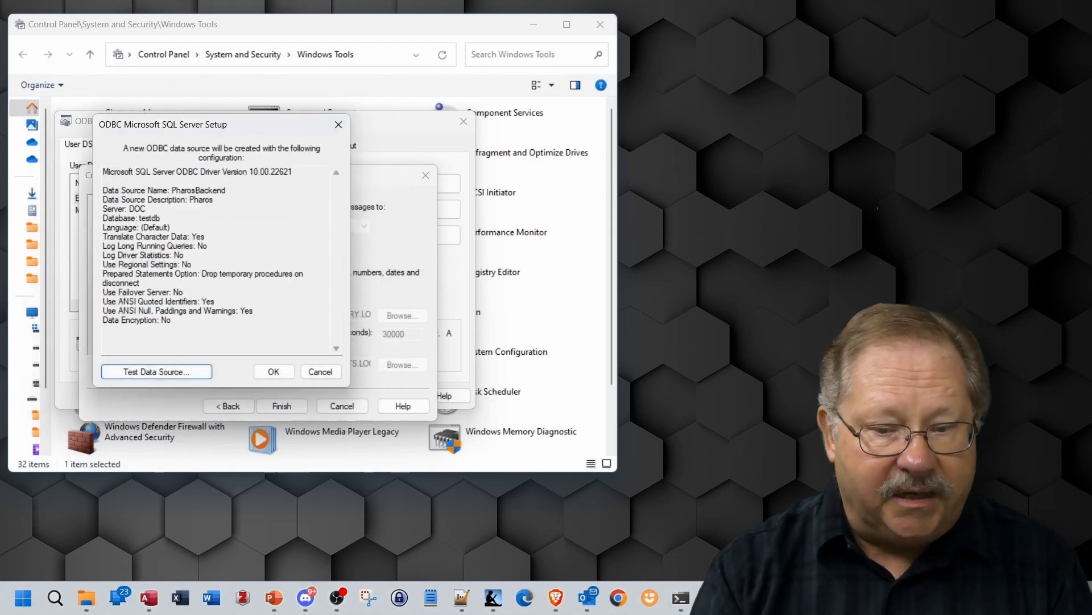
left_click(273, 372)
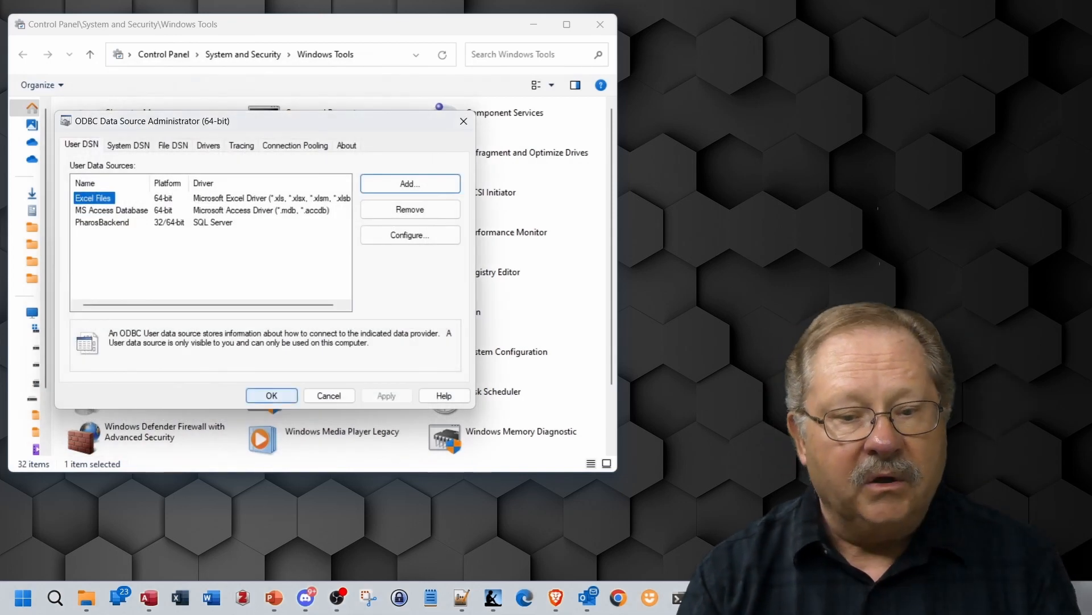
Add a system SQL Server source PharosBackend2, described as Pharos, on server DOC
left_click(102, 222)
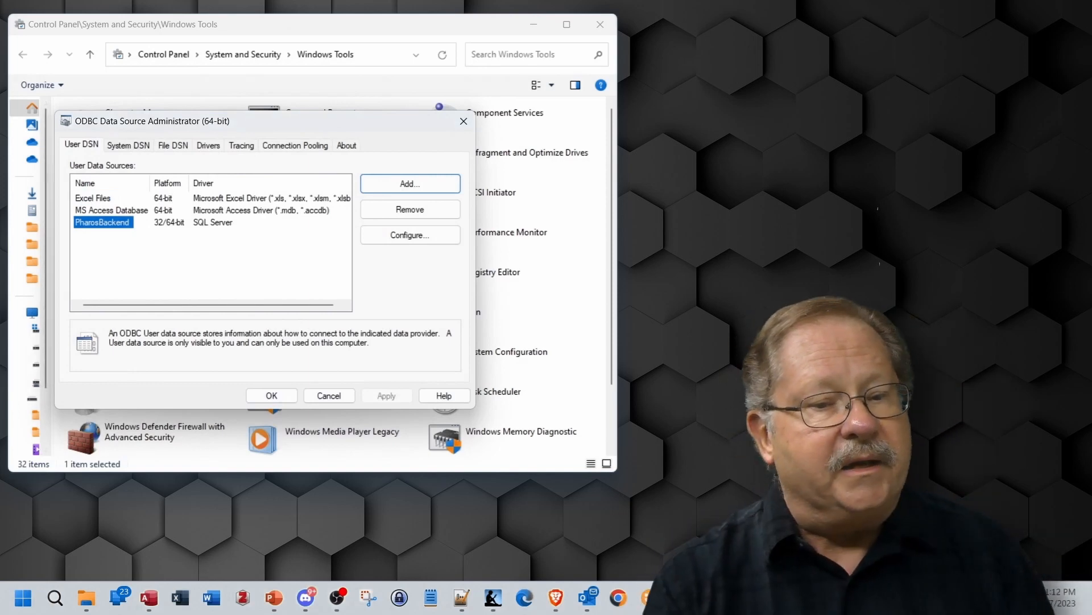
left_click(128, 145)
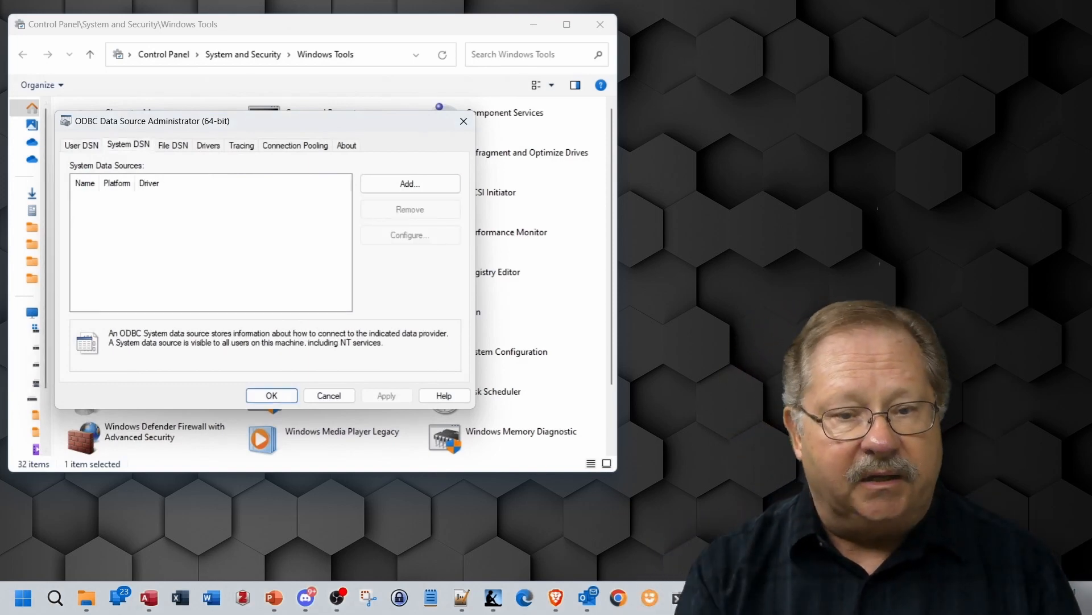
left_click(410, 184)
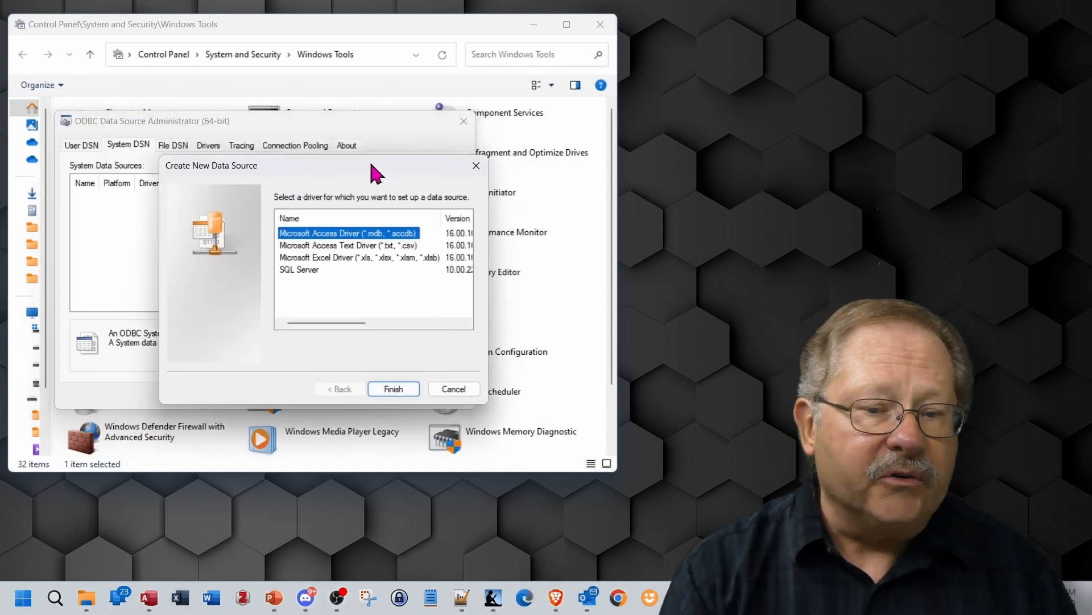
left_click(393, 389)
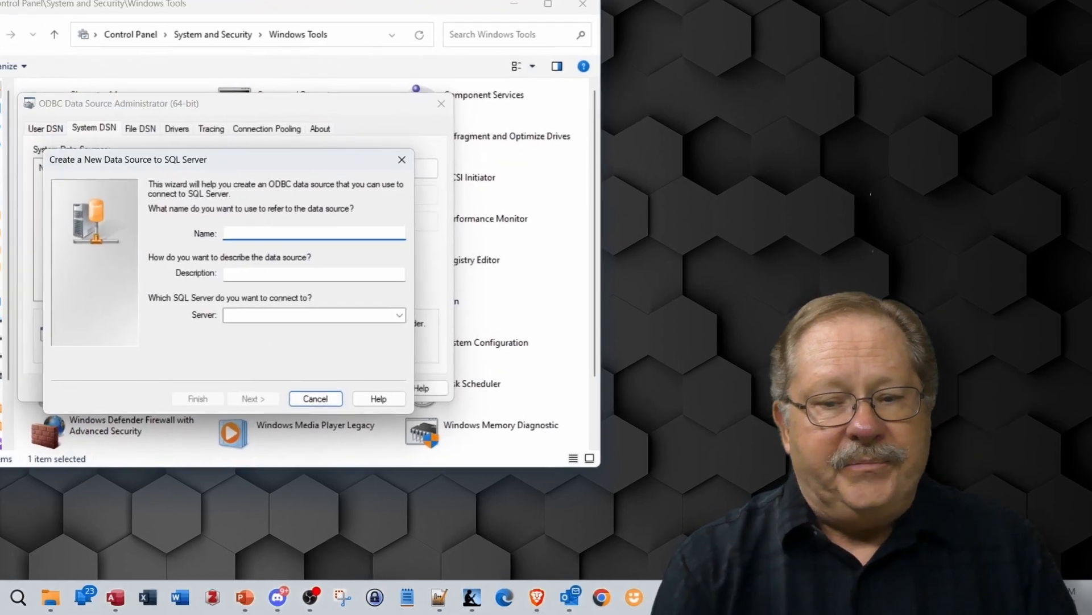
type("PharosBackend")
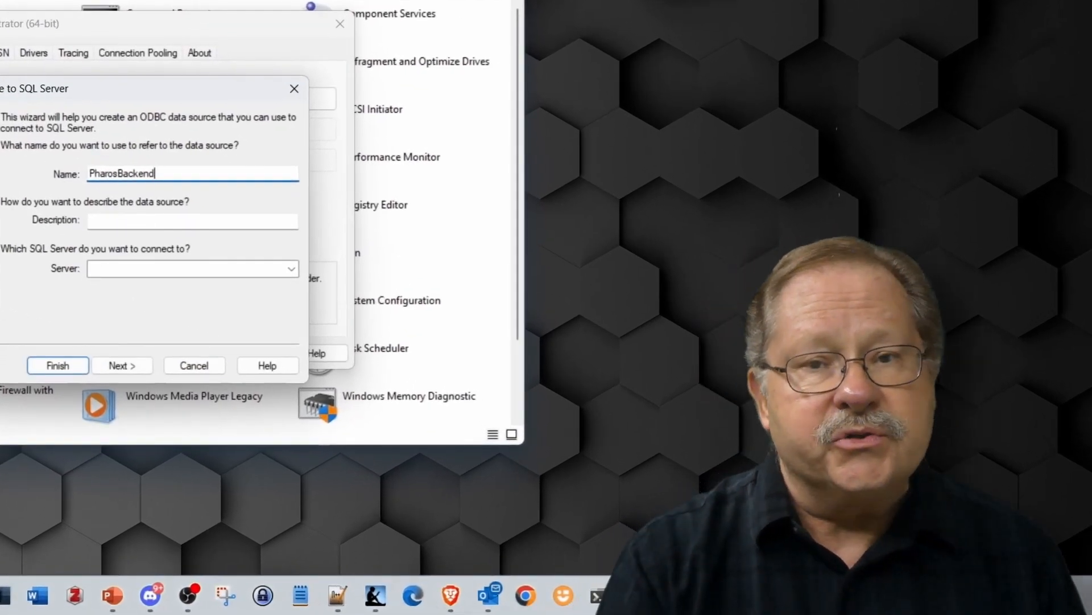
type("Pharos")
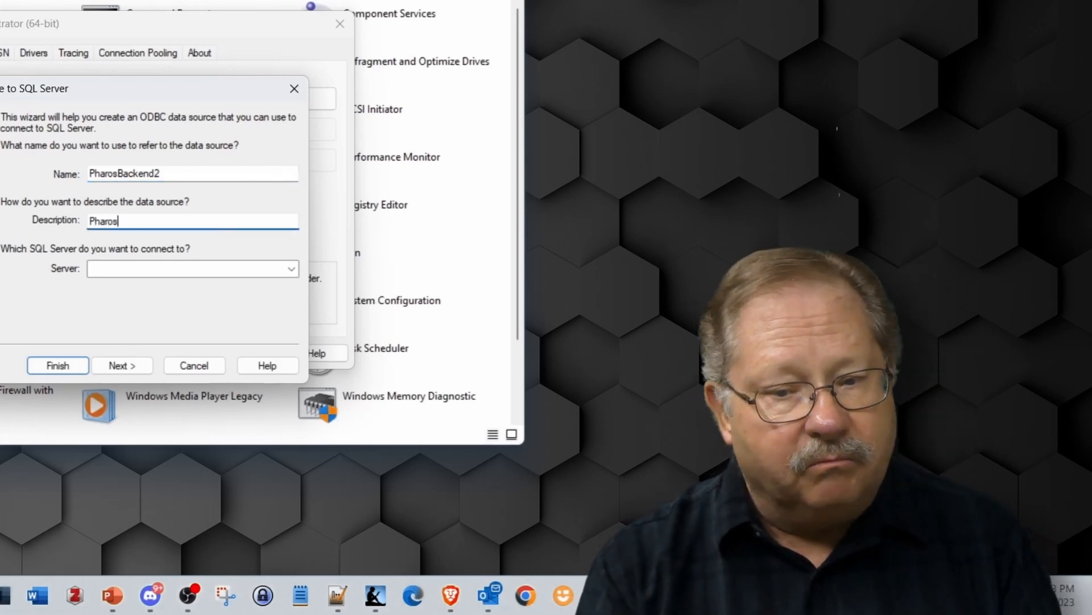
type("DOC")
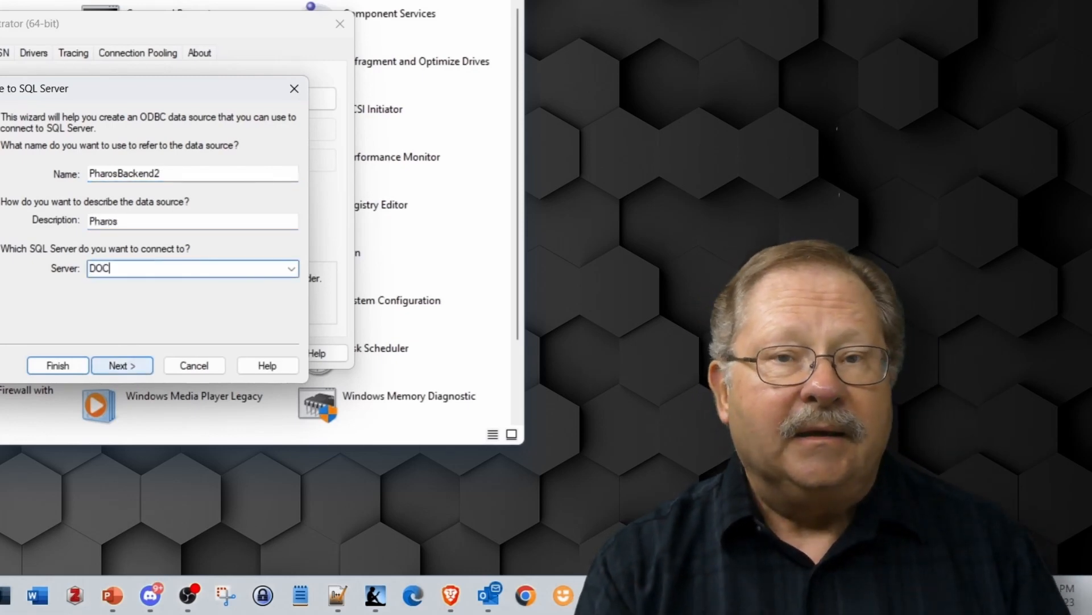
Enter the Pharos login password and finish creating PharosBackend2
left_click(122, 365)
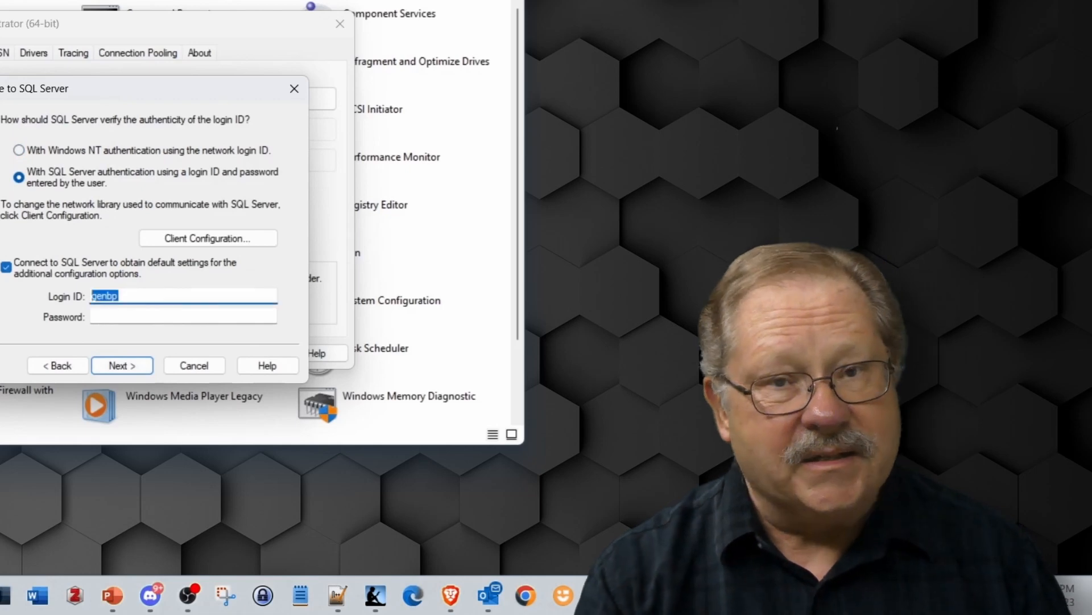
type("••••••••••")
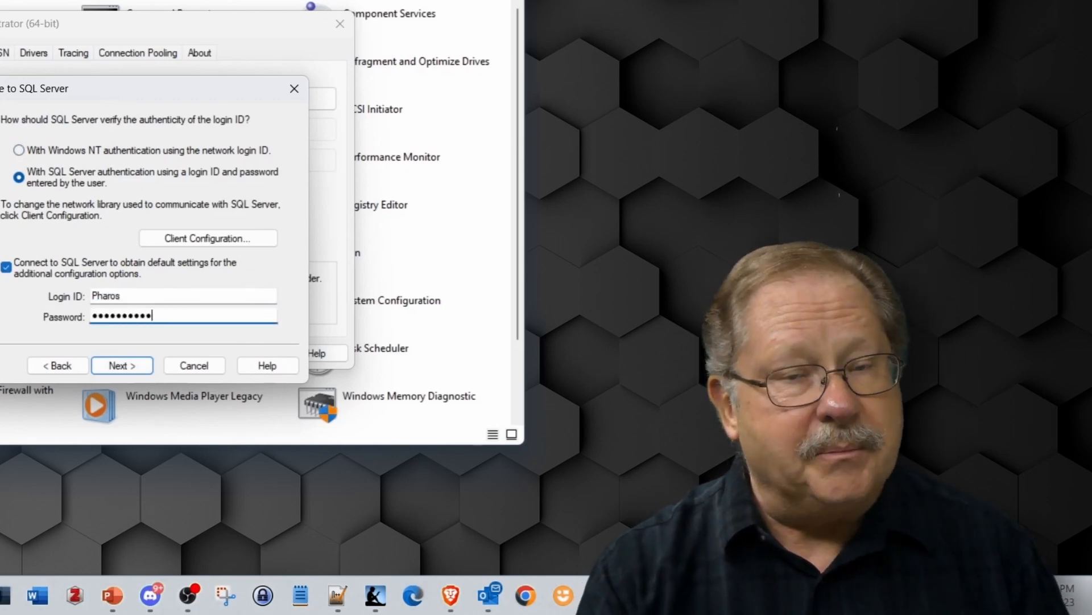
left_click(208, 238)
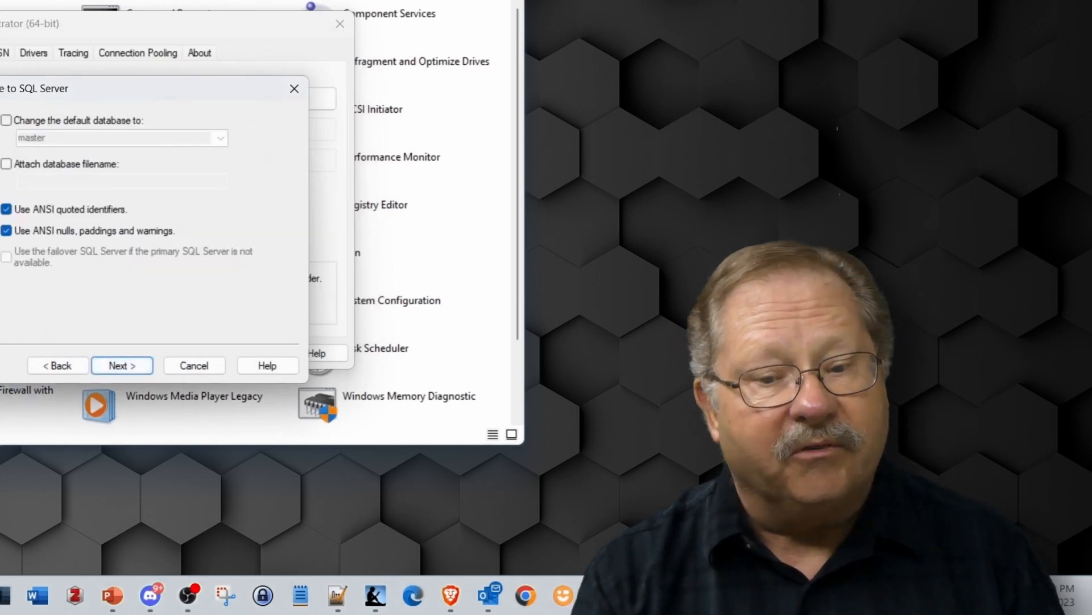
left_click(121, 366)
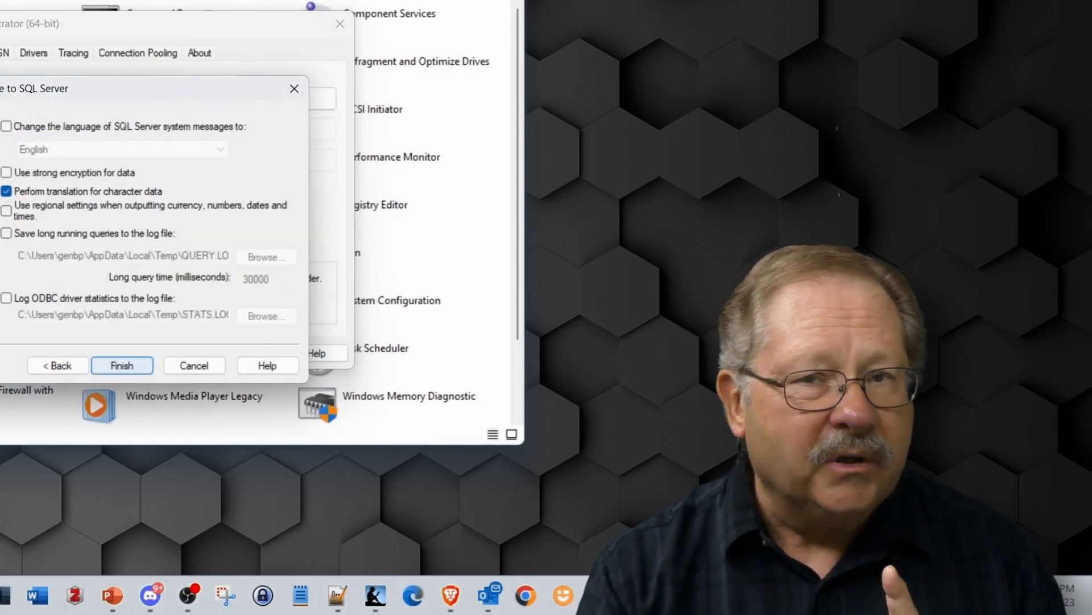
left_click(122, 365)
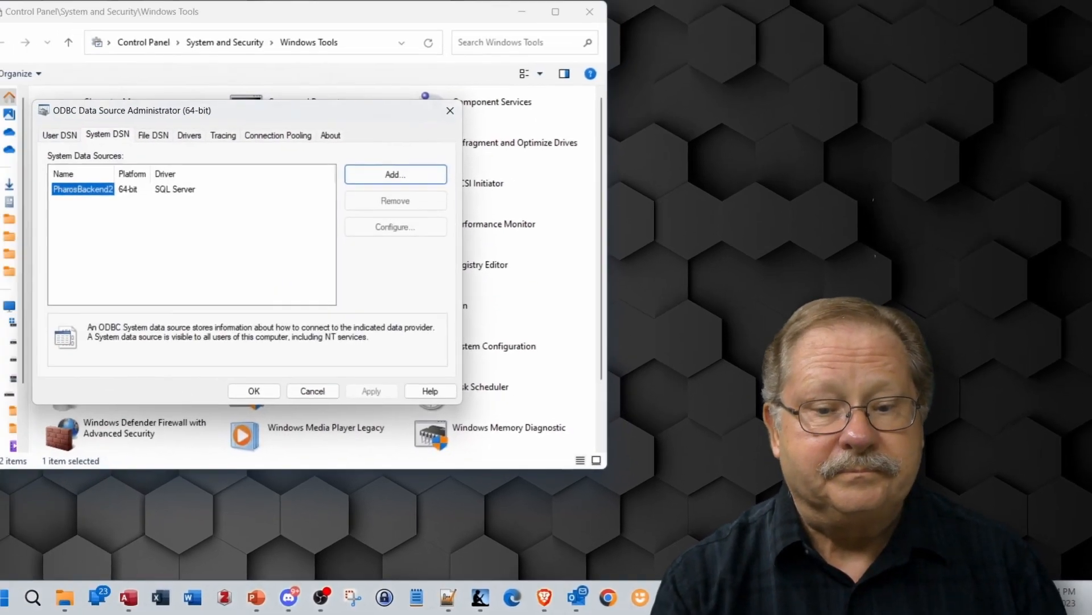
Browse file data sources in Documents, bringing PharosBackend3.dsn into view
left_click(153, 136)
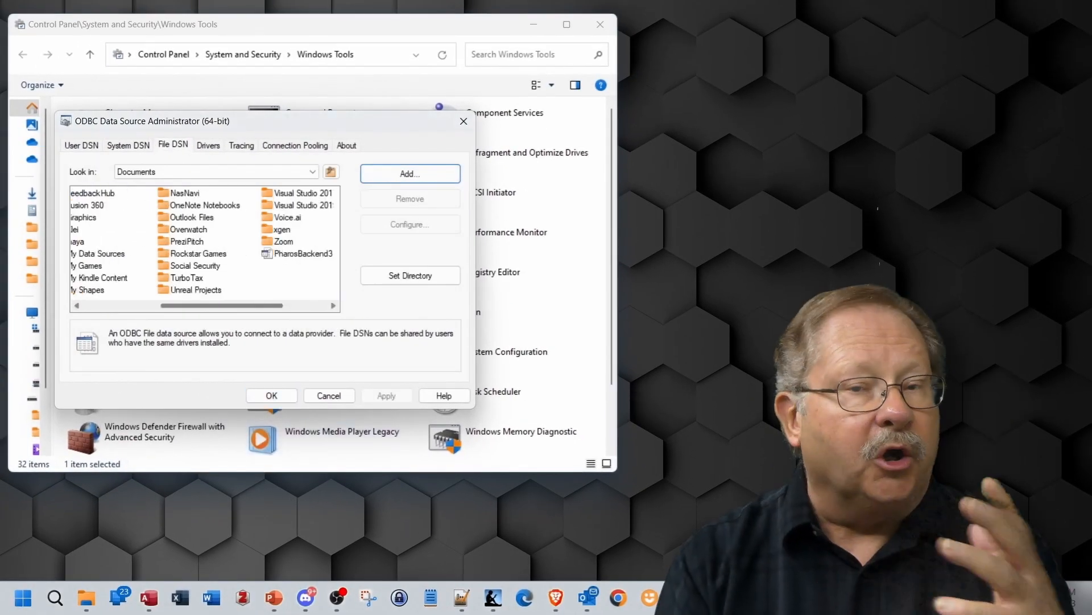
left_click(223, 253)
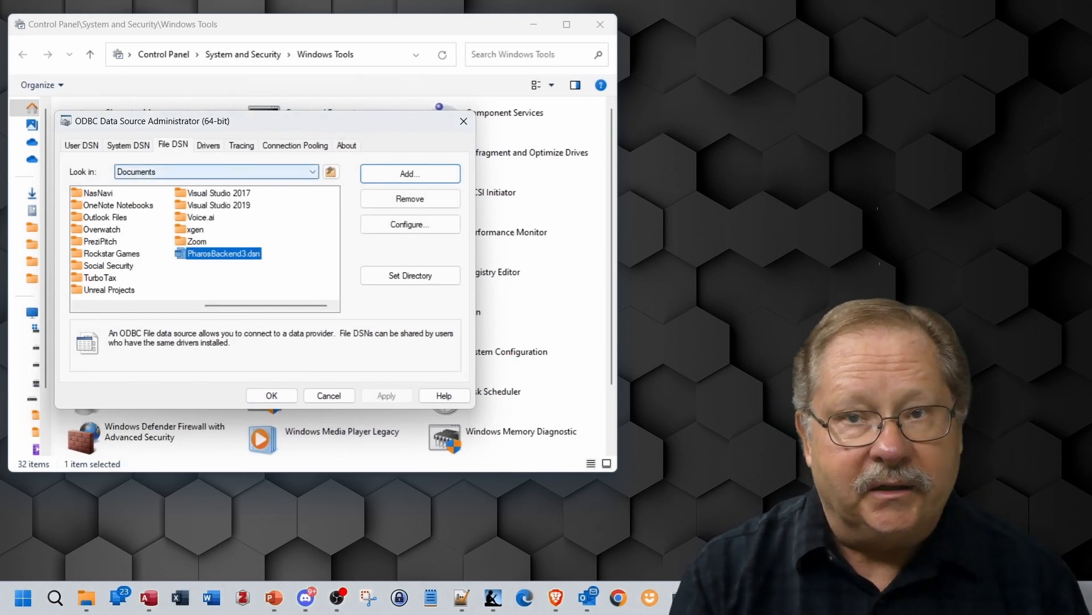
left_click(311, 171)
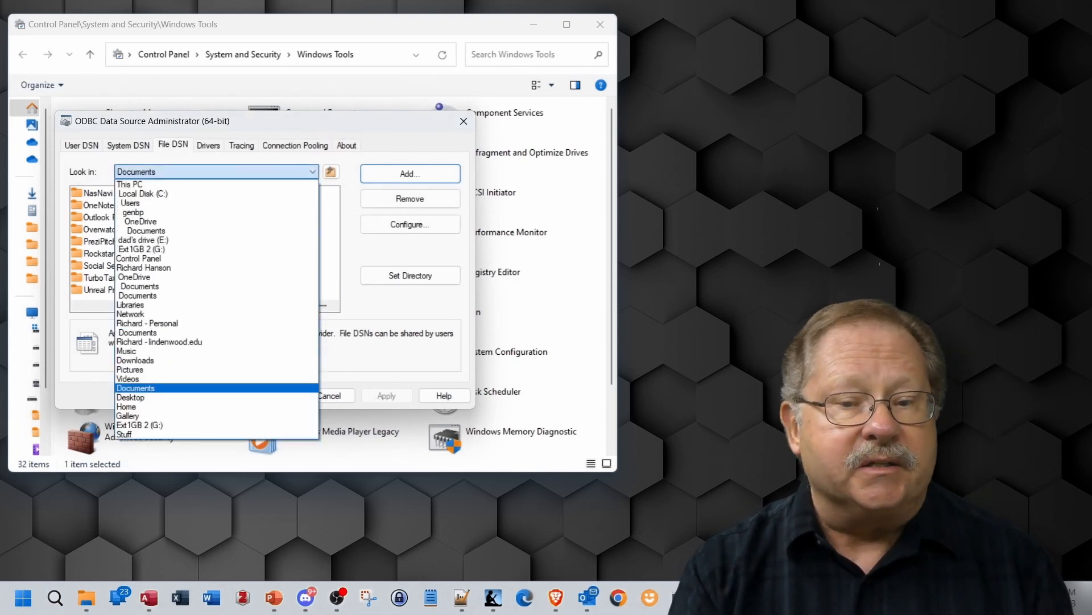
left_click(135, 388)
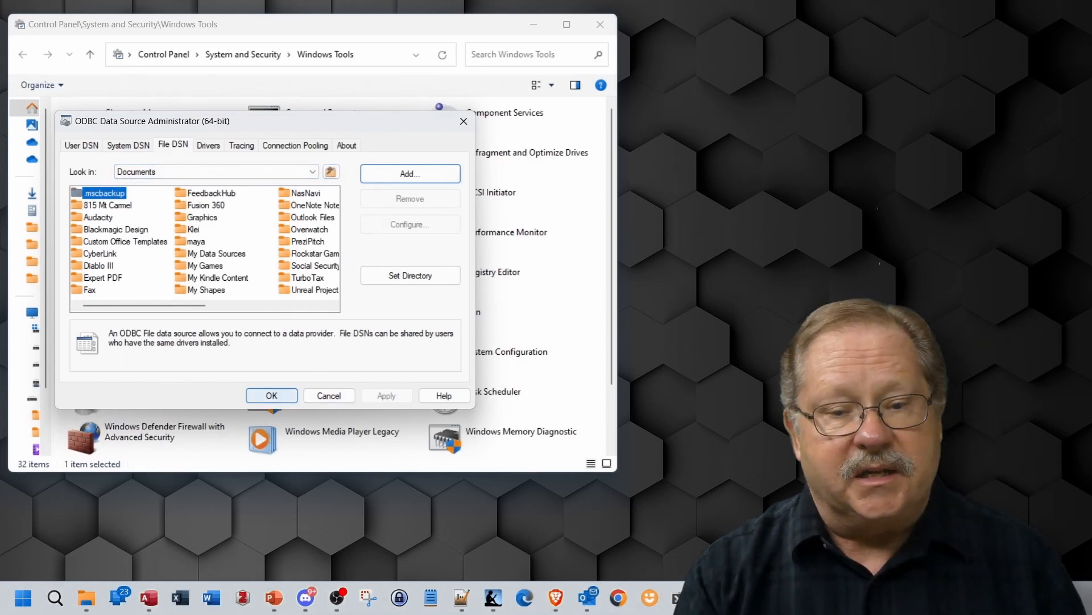
Switch to the 32-bit ODBC administrator and start adding a system data source
left_click(328, 395)
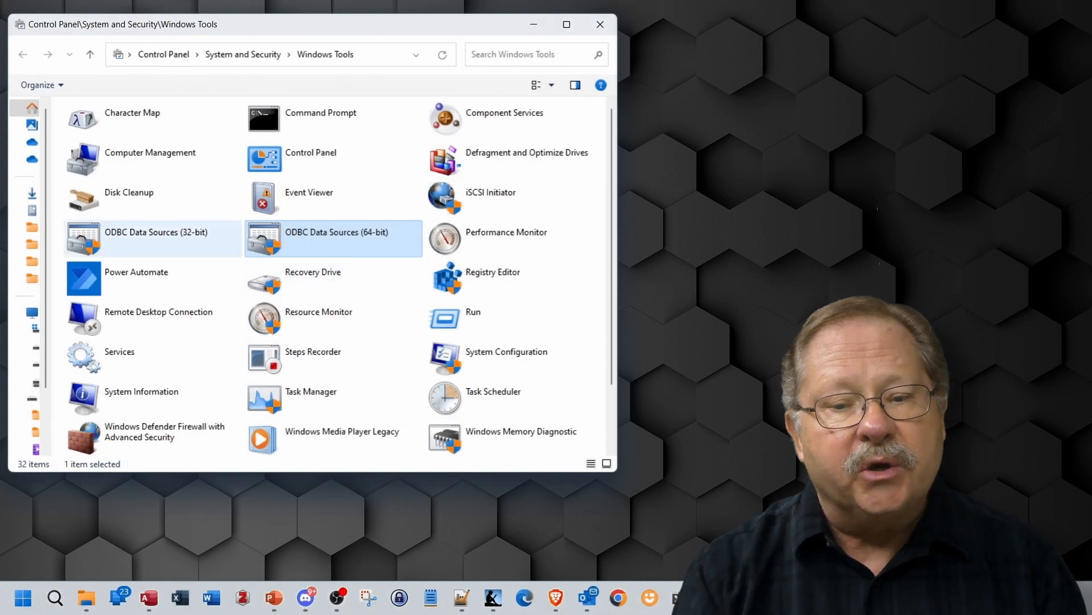
left_click(151, 238)
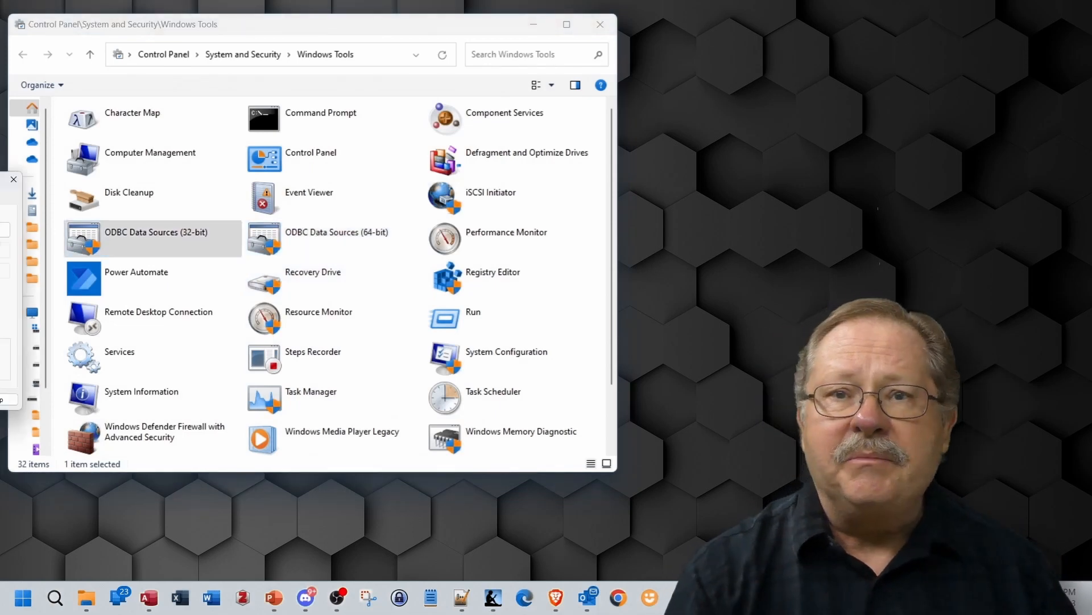
double_click(153, 236)
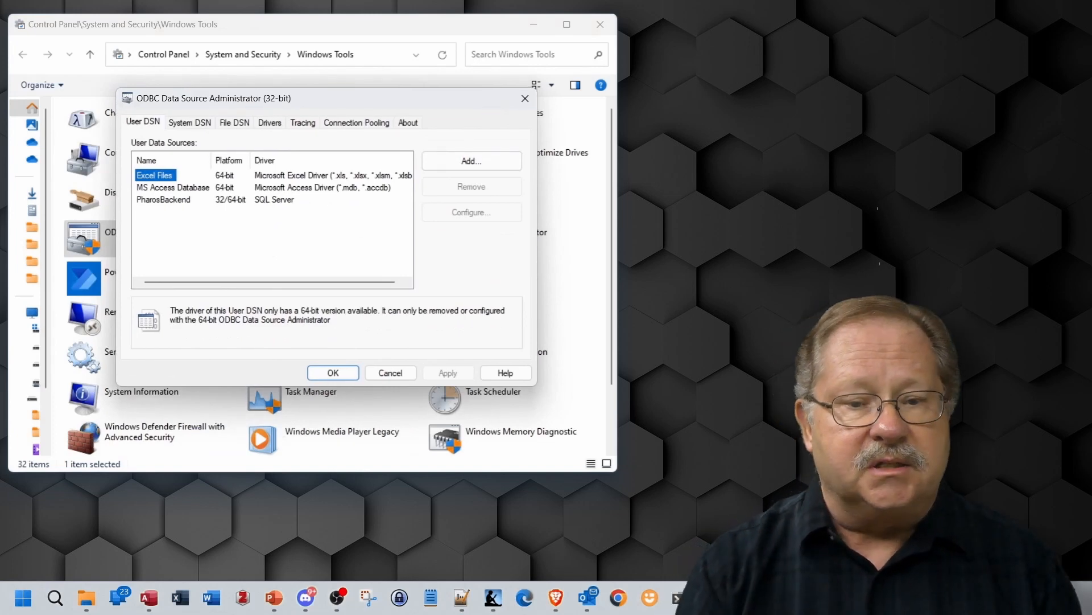
left_click(190, 122)
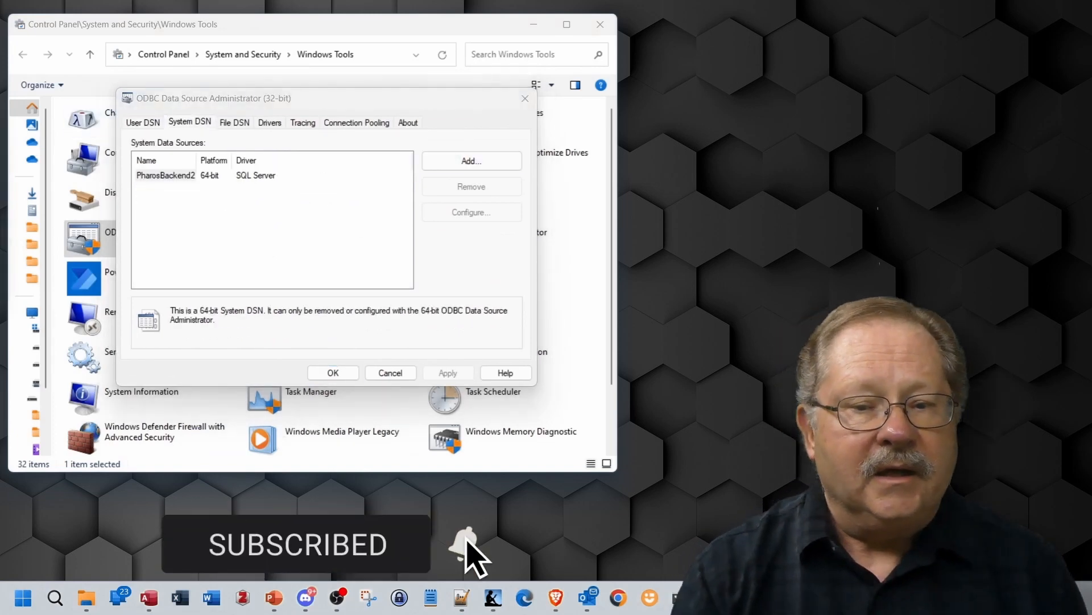
left_click(471, 161)
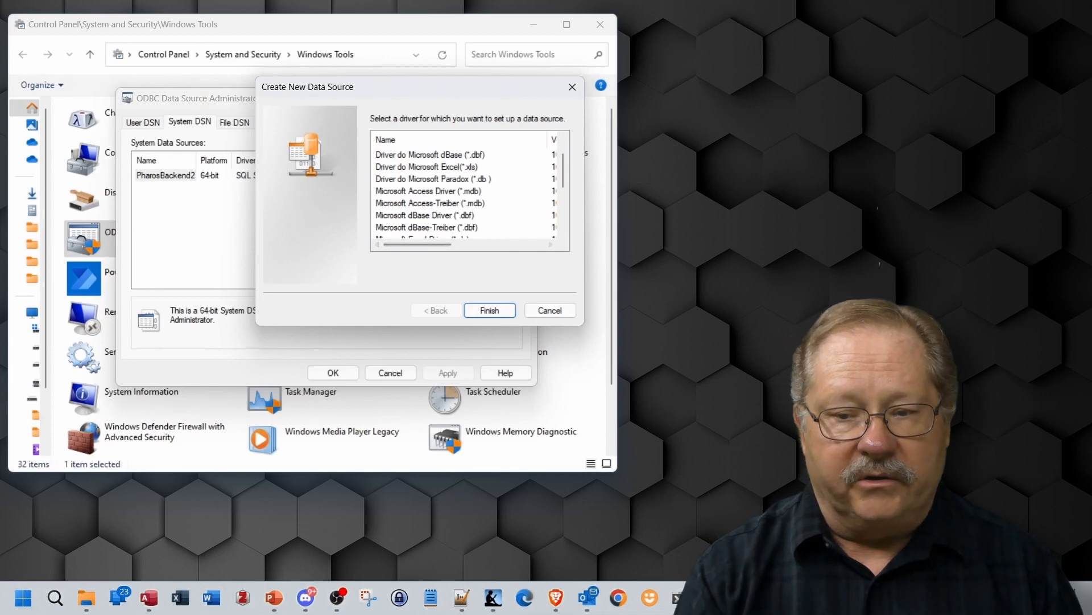
Create dBASE source MicrosoftDbase, described as Dbase, without Use Current Directory
left_click(425, 214)
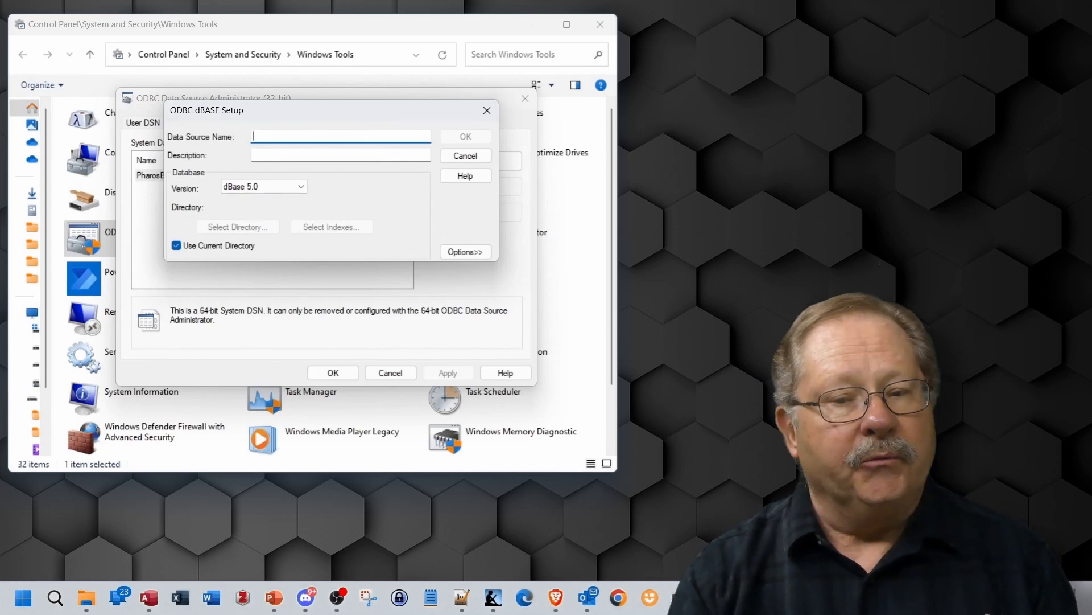
type("Microsoft")
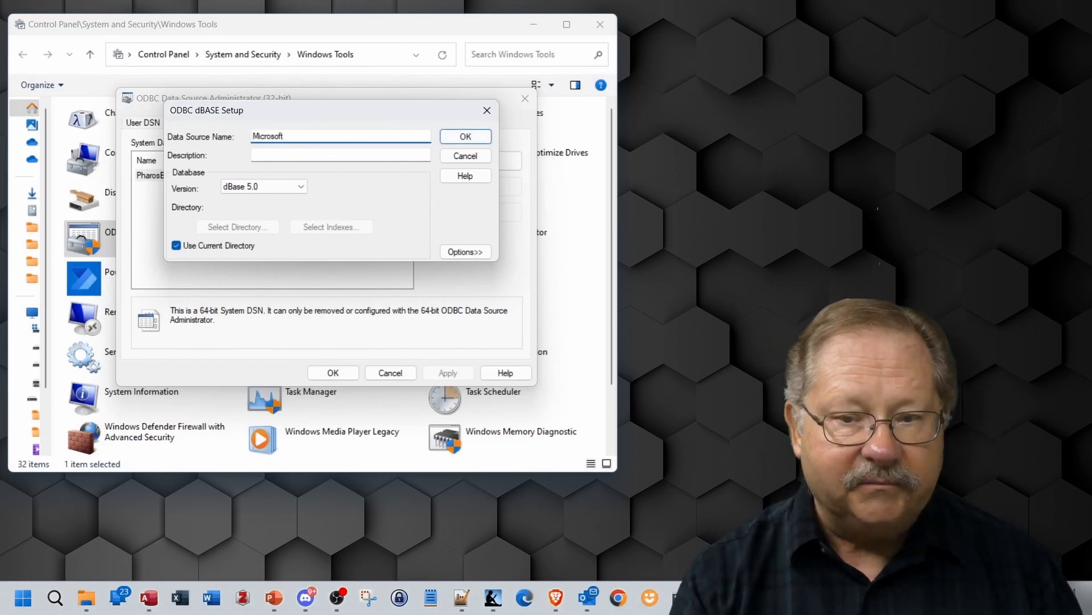
type("Dbase")
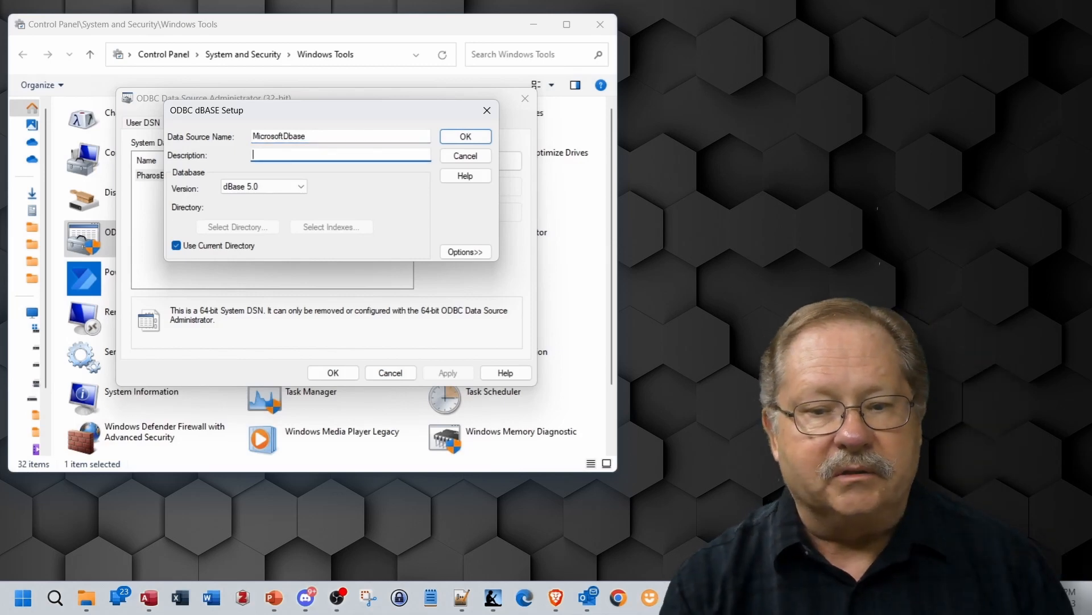
type("Dbase")
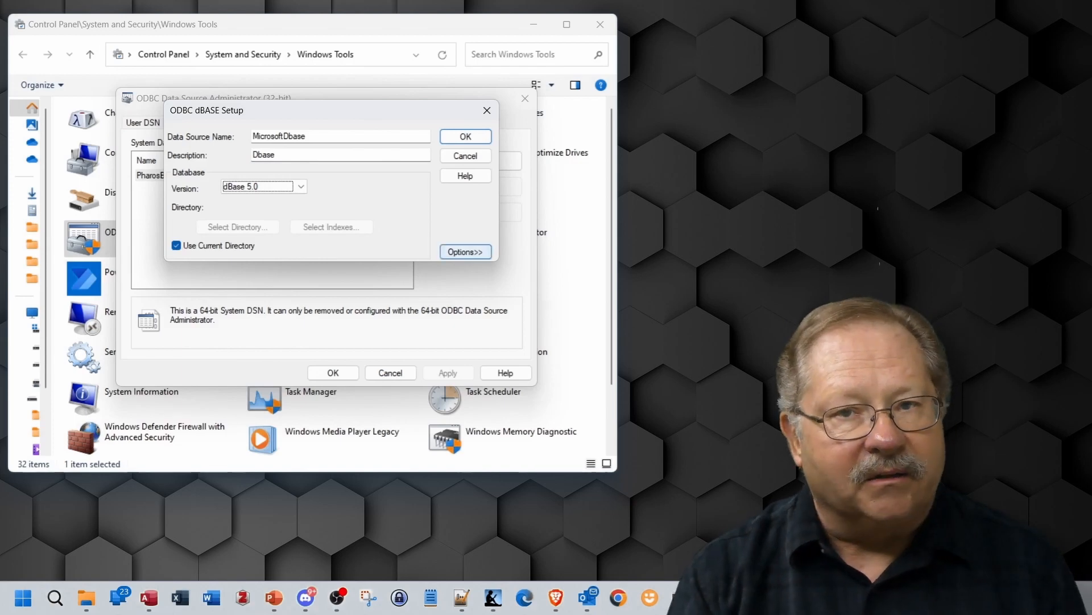
left_click(176, 246)
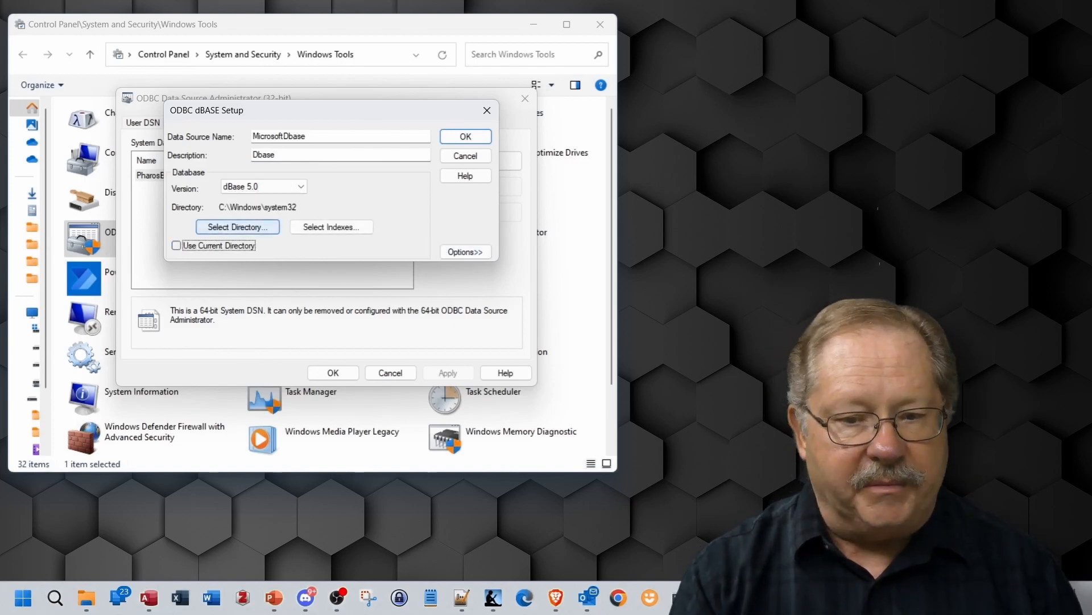
left_click(237, 227)
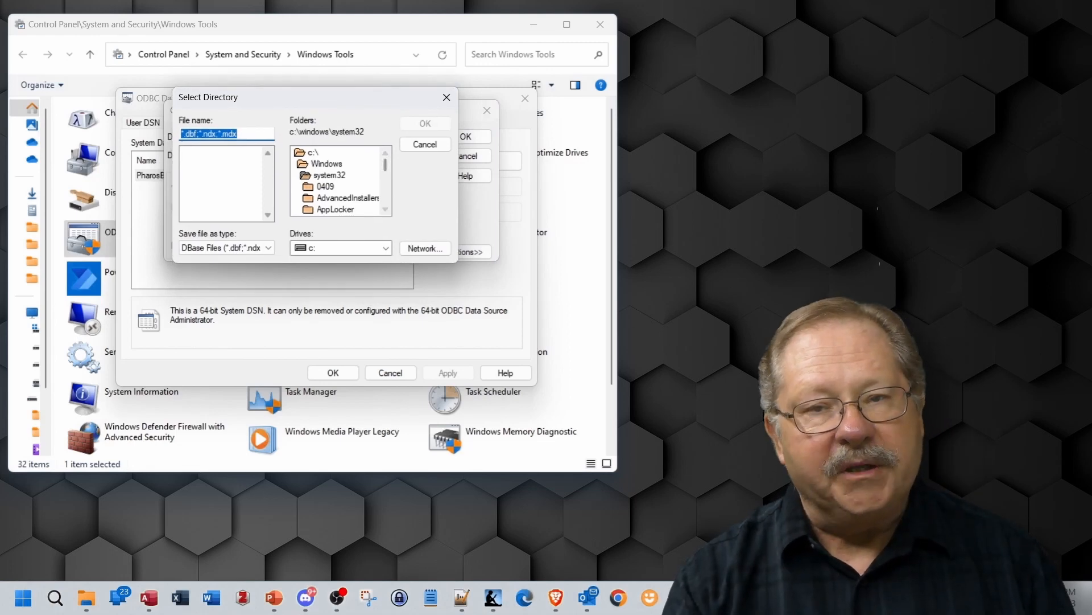
Set the dBASE directory to e: Demo Databases\DataBases, where CUSTOMER.DBF is stored
left_click(327, 174)
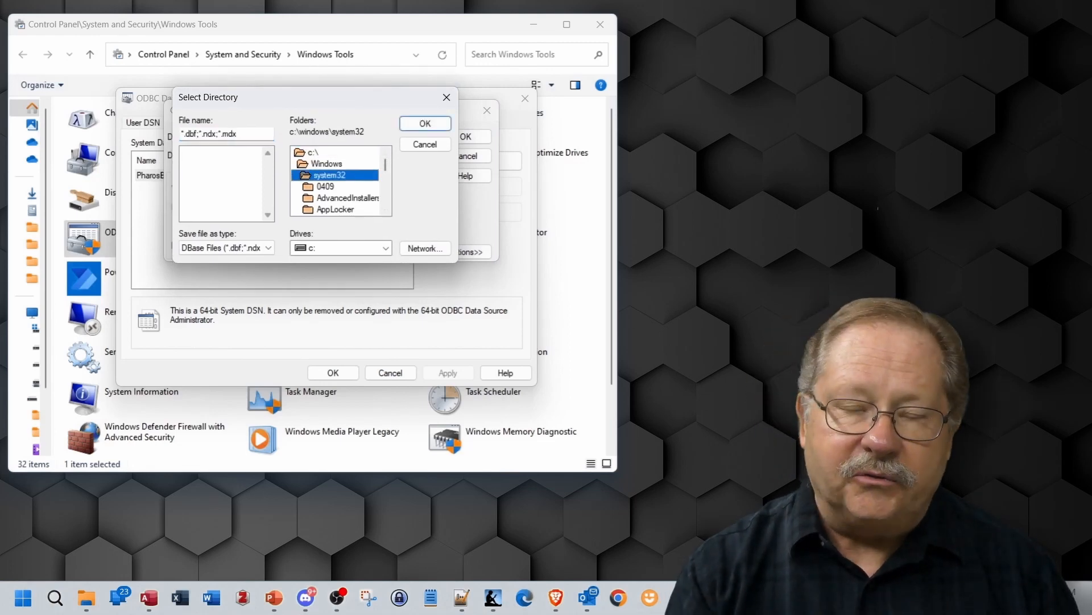
double_click(313, 152)
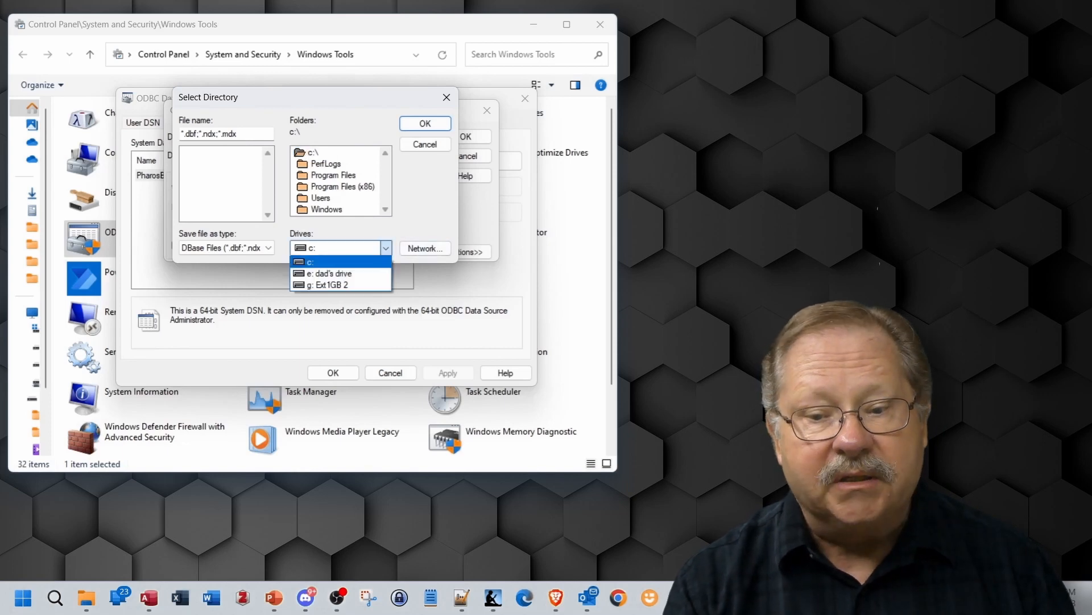
left_click(328, 273)
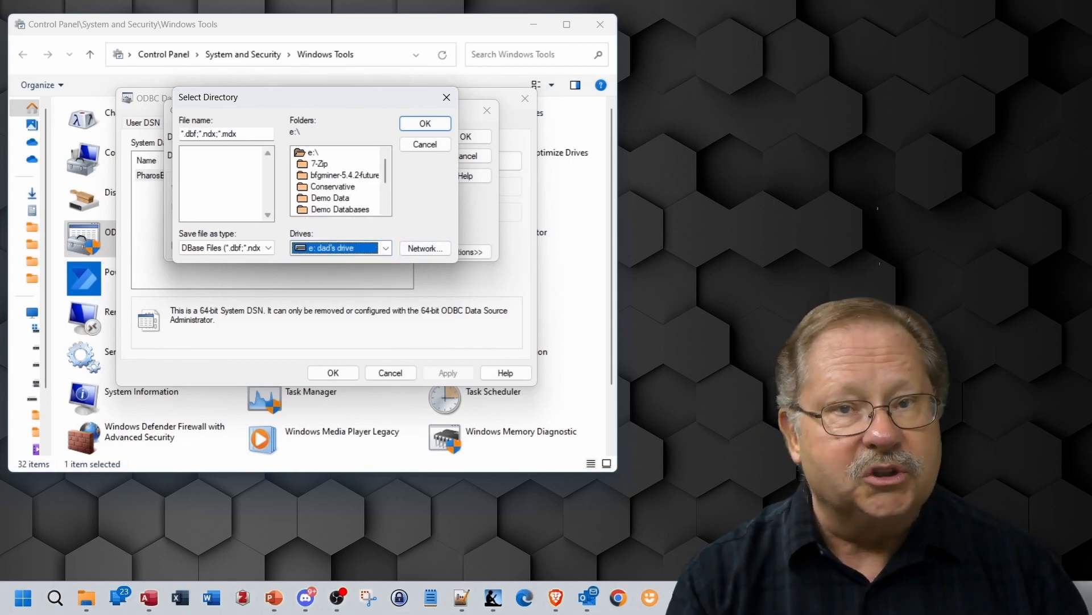
scroll("down", 3)
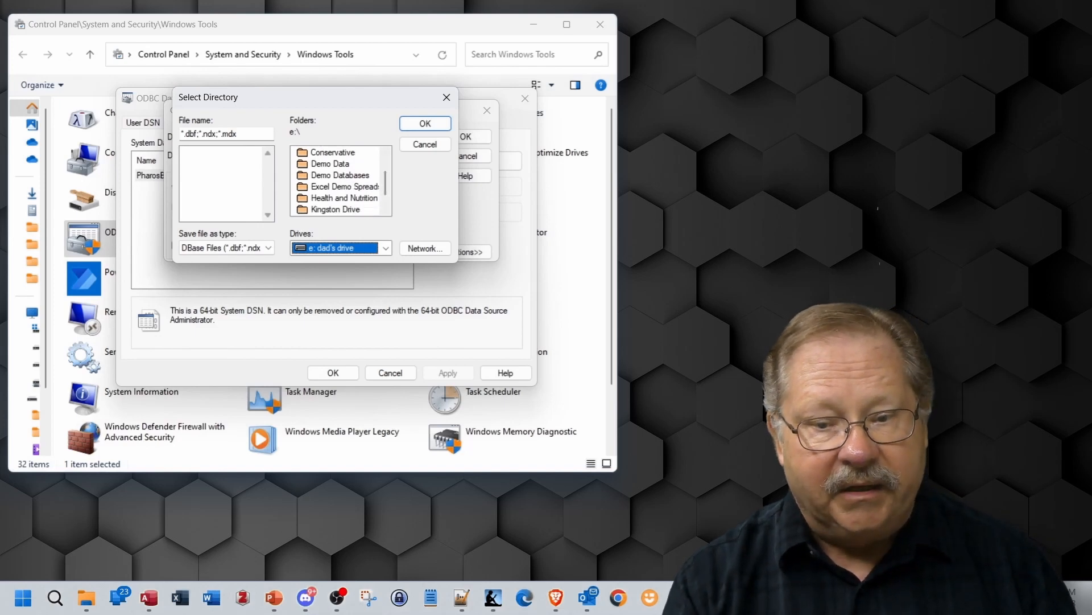
scroll("down", 3)
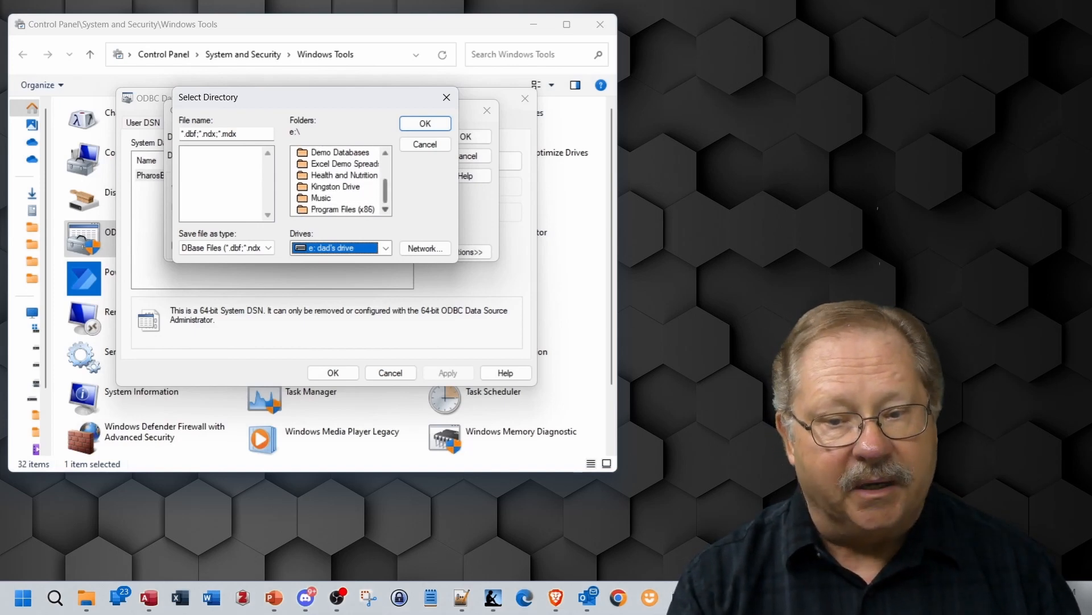
double_click(343, 152)
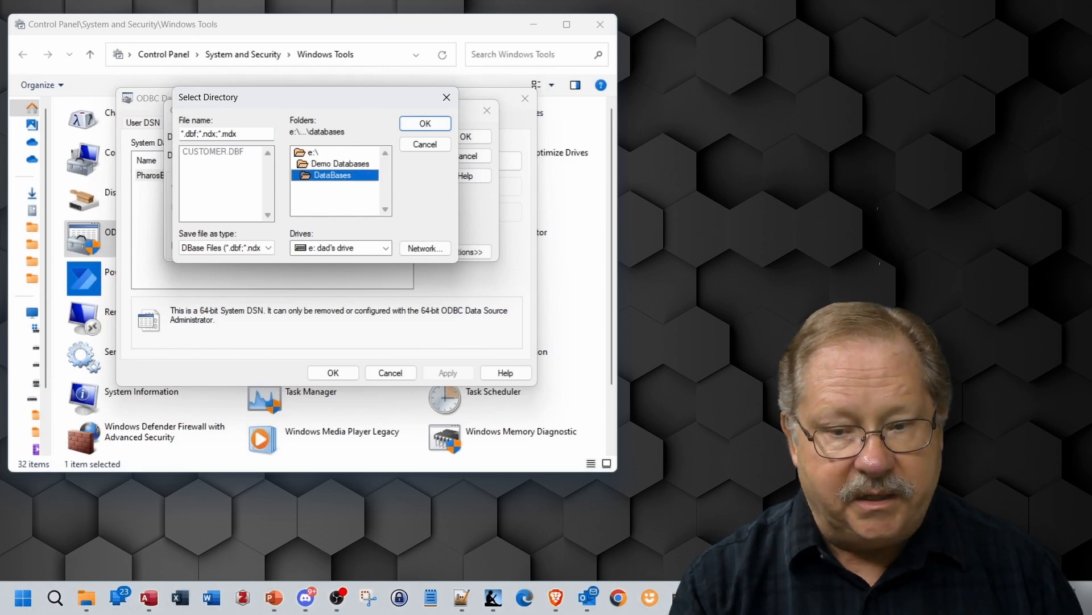
left_click(423, 124)
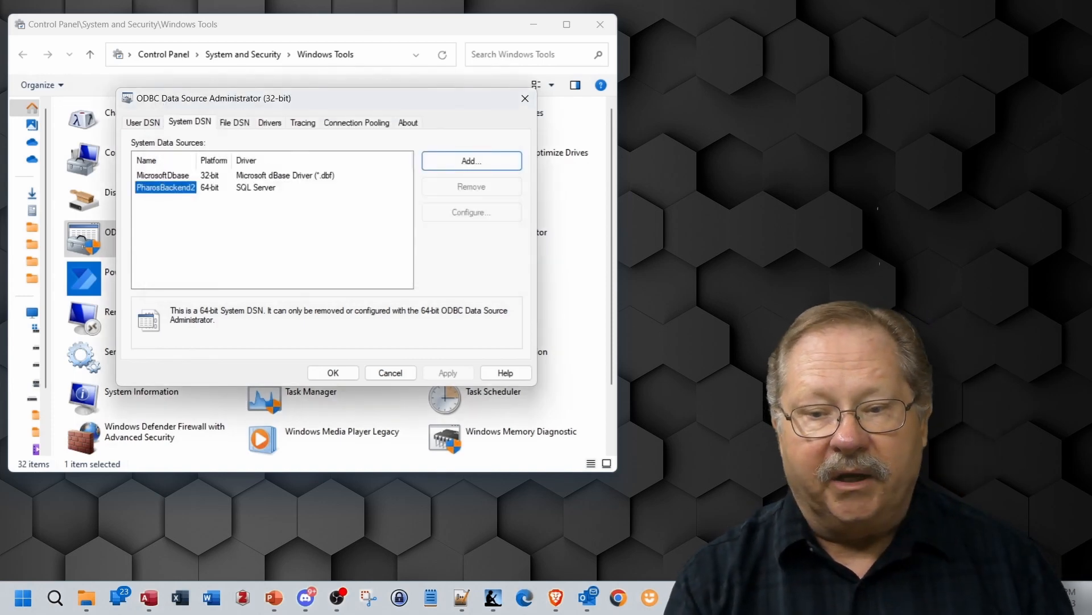
Confirm MicrosoftDbase in the System DSN list and close the 32-bit administrator
left_click(164, 175)
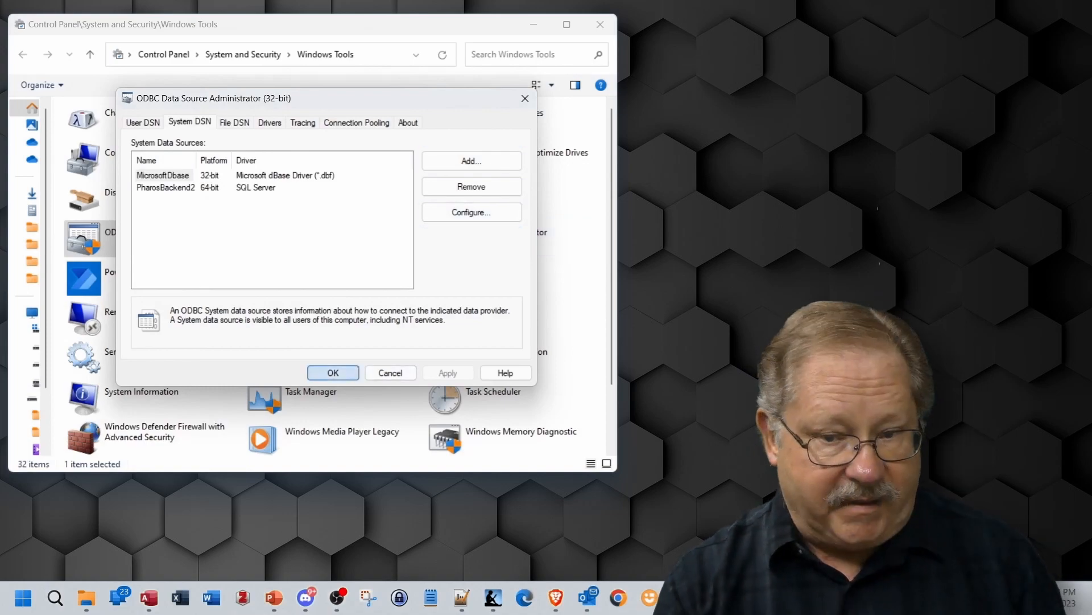
left_click(332, 372)
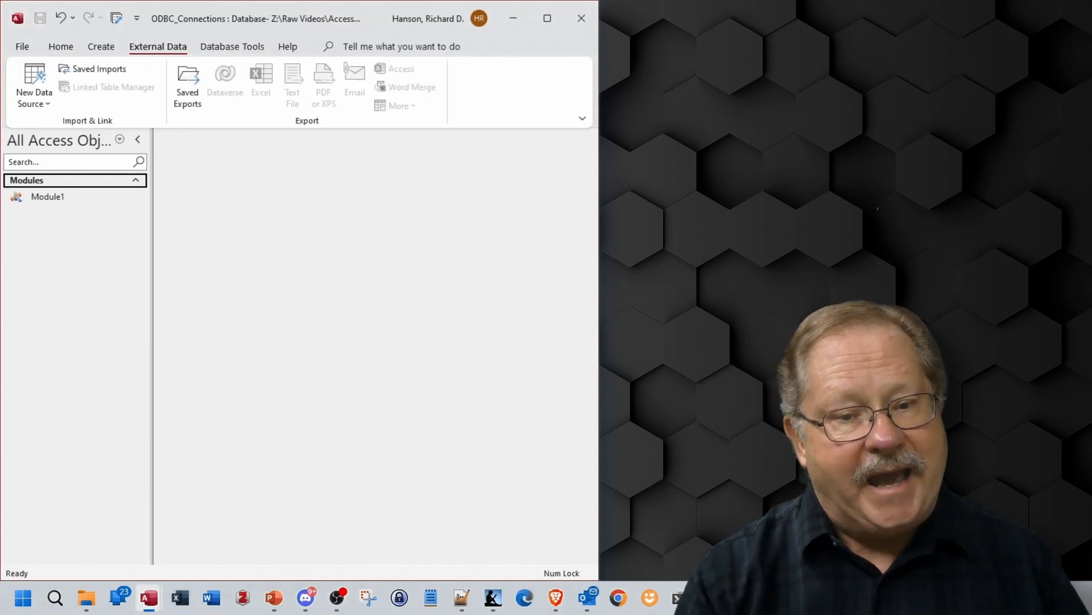
Start linking ODBC data and select the PharosBackend2 machine data source
left_click(34, 87)
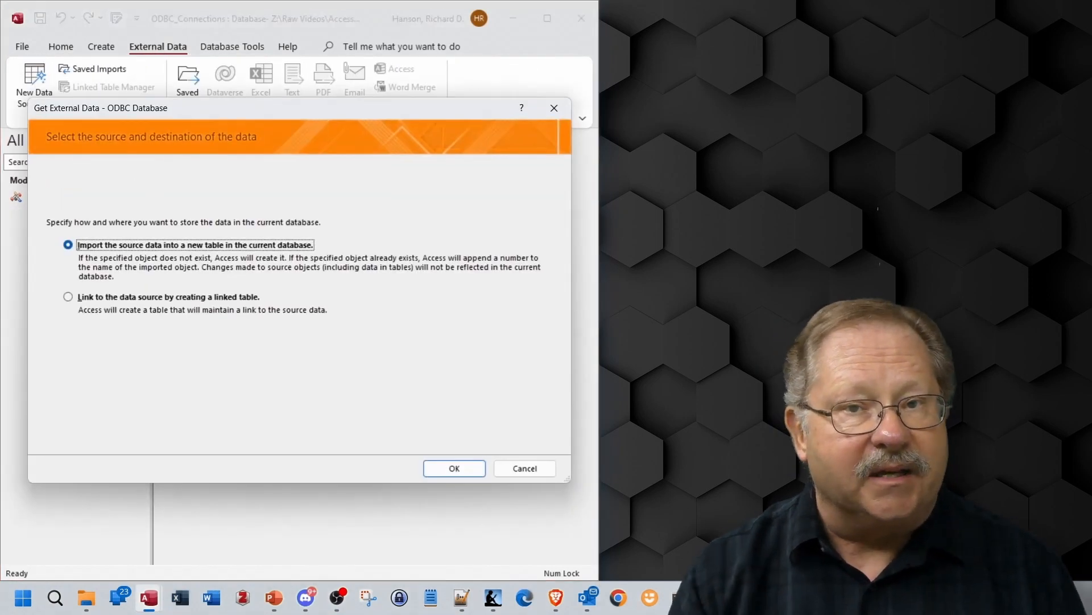
left_click(68, 296)
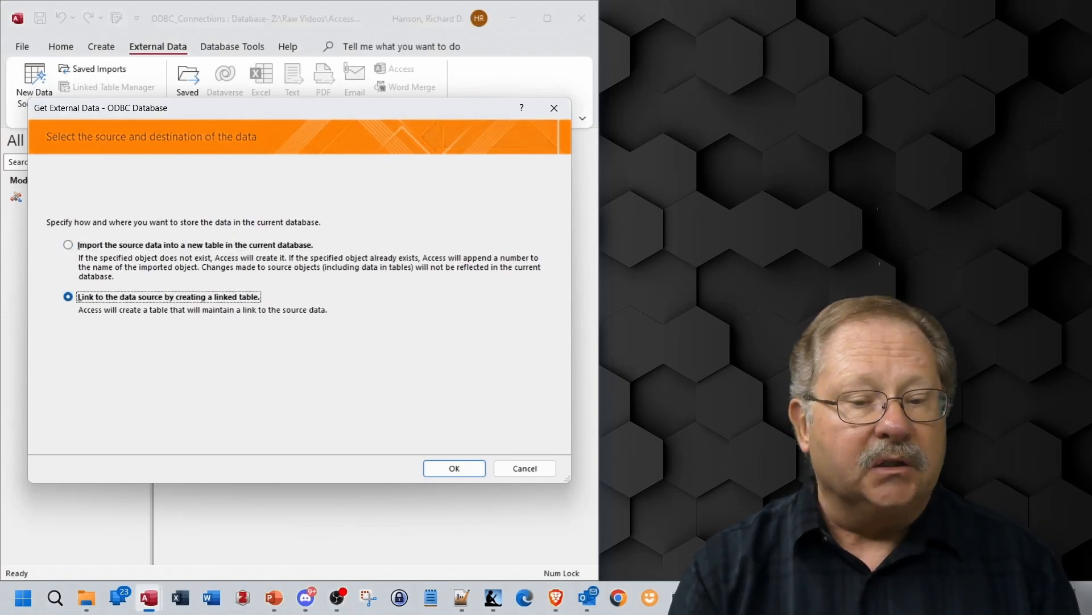
left_click(453, 467)
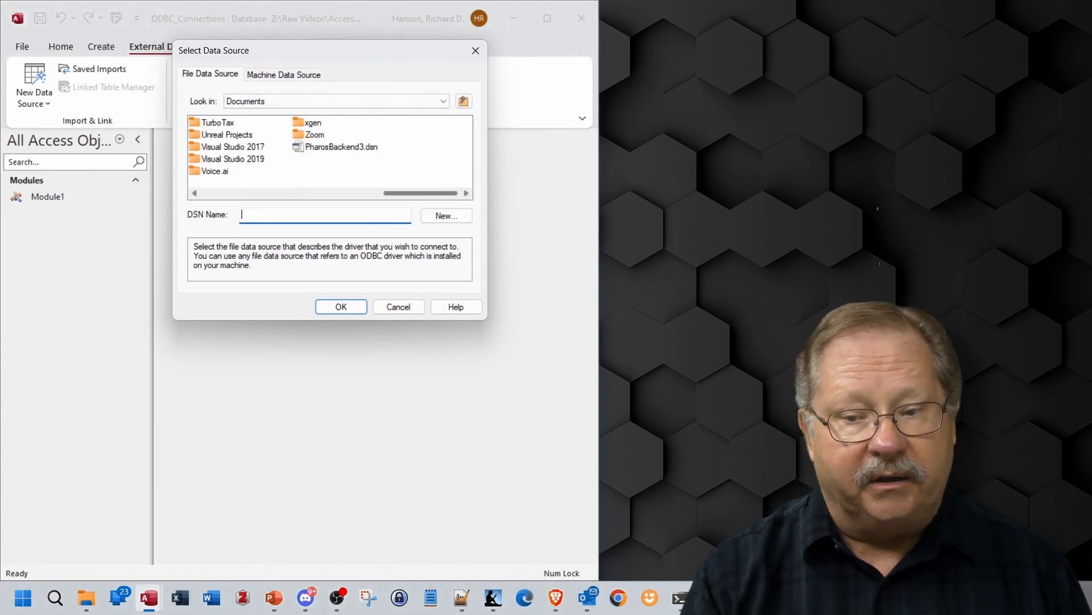
left_click(341, 146)
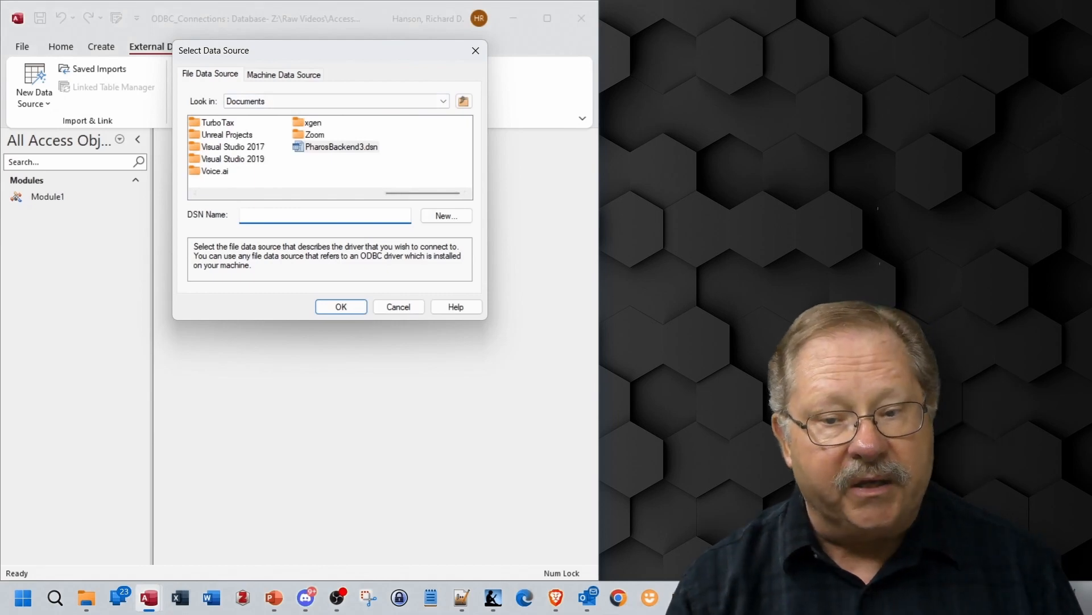
left_click(283, 75)
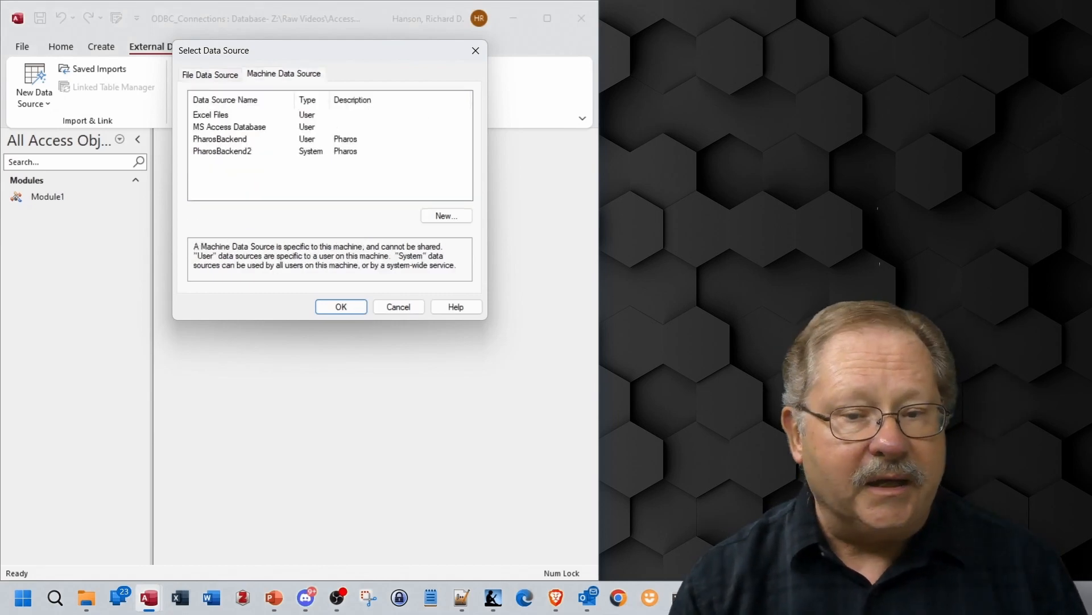
left_click(221, 151)
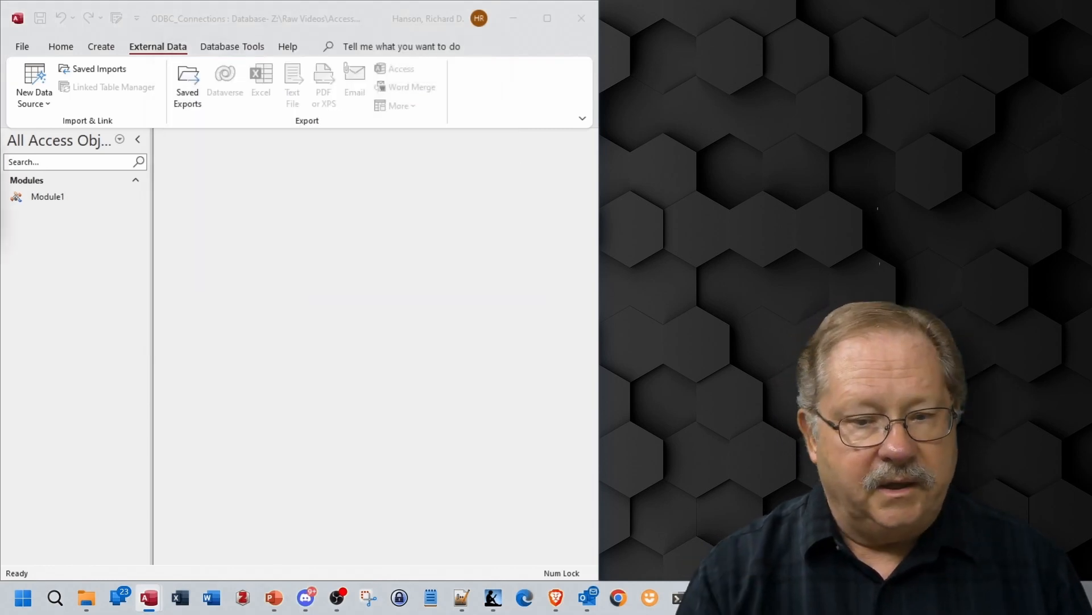
Log in and link dbo.tblNameTable with ID as the unique record identifier
type("••")
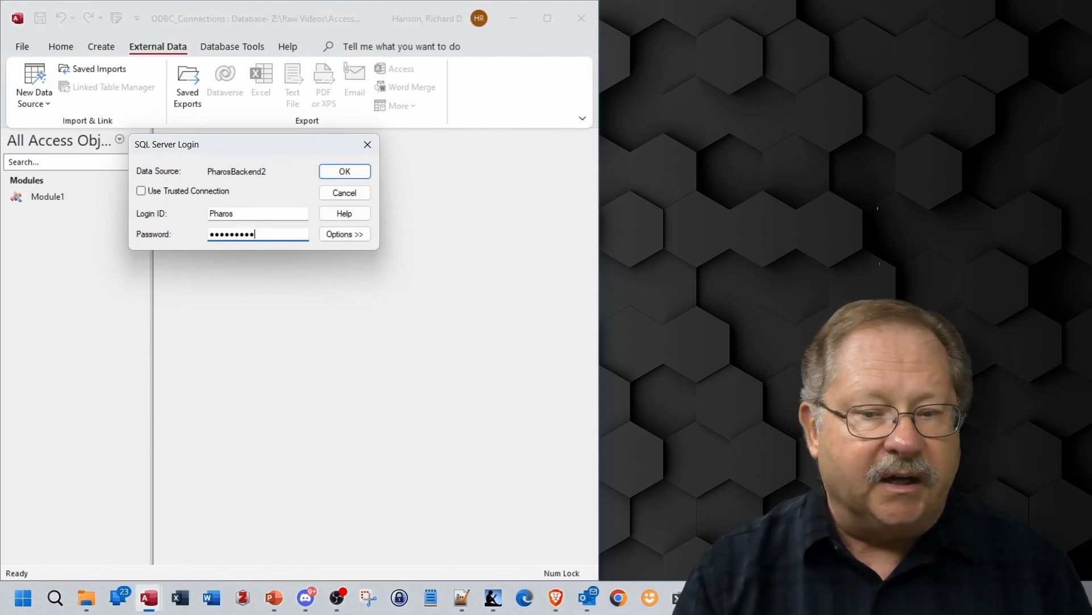
left_click(342, 172)
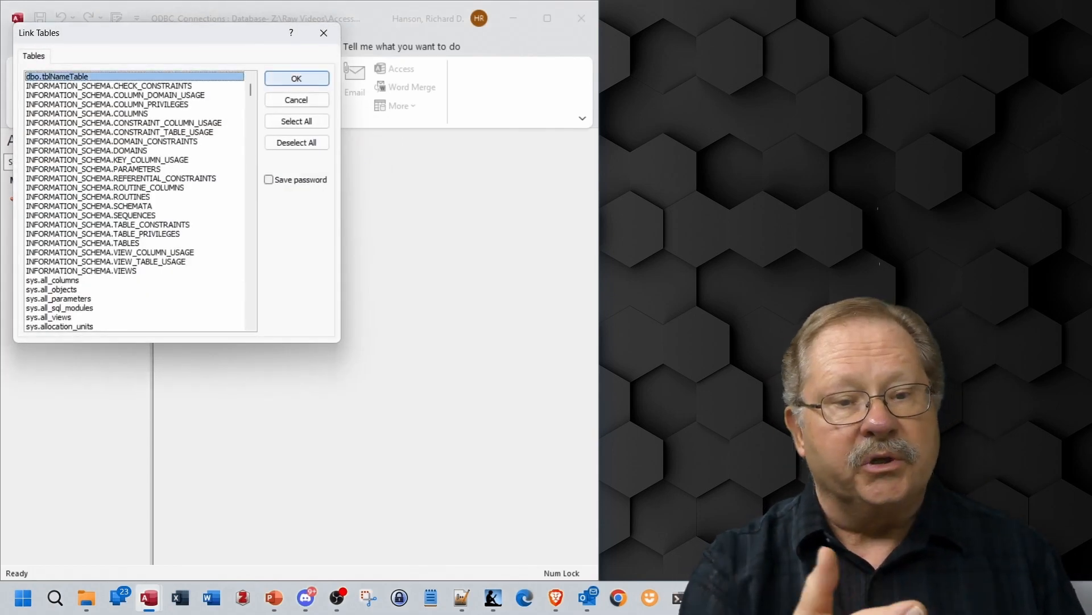
left_click(295, 78)
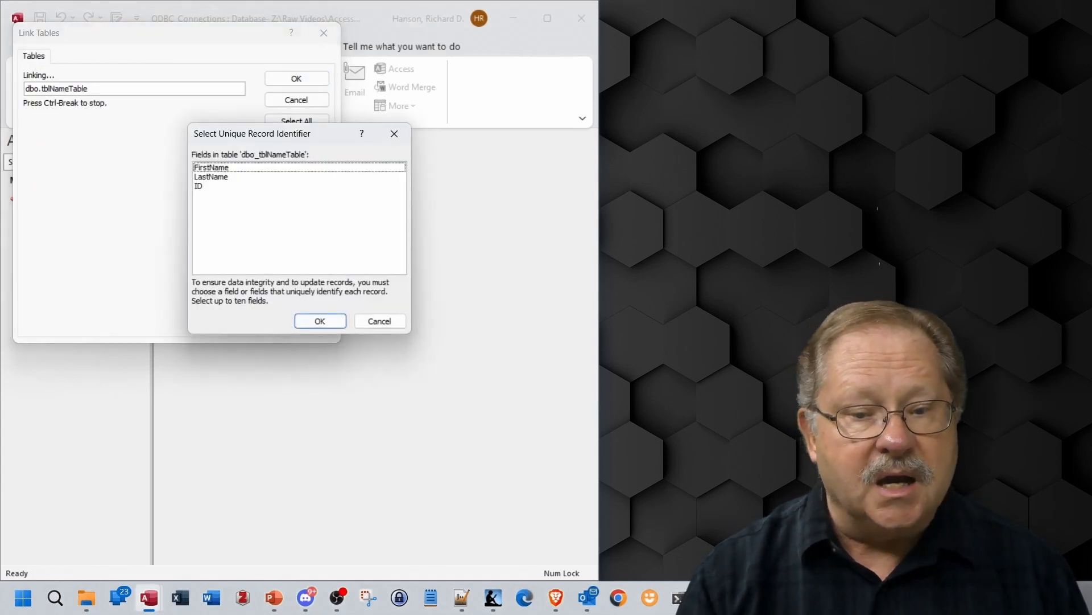
left_click(199, 186)
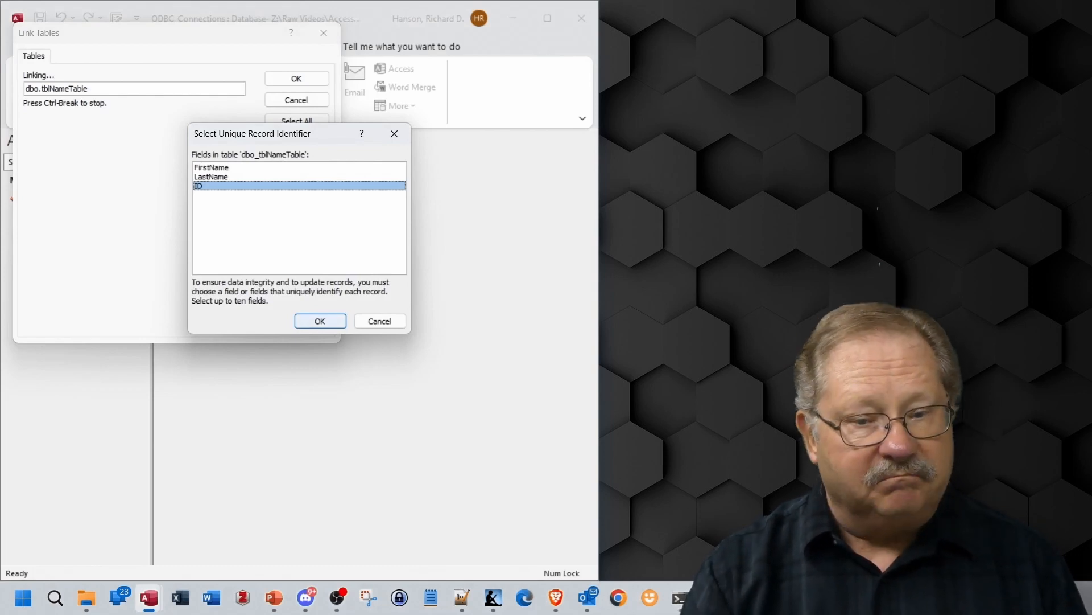
left_click(320, 321)
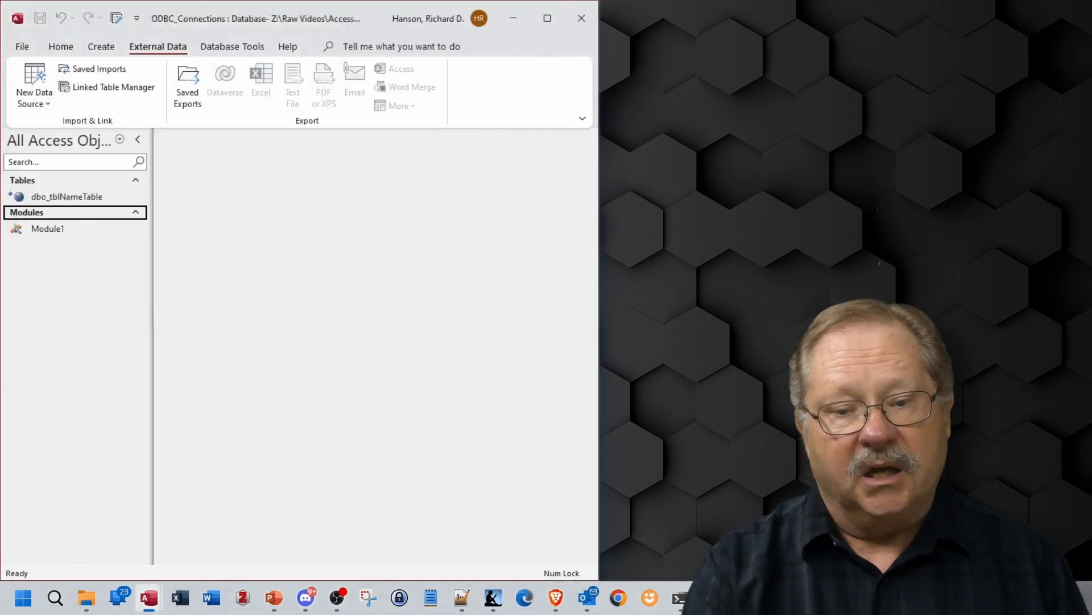
Open dbo_tblNameTable, then link CUSTOMER.DBF from E:\Demo Databases\DataBases as a dBASE table
double_click(66, 197)
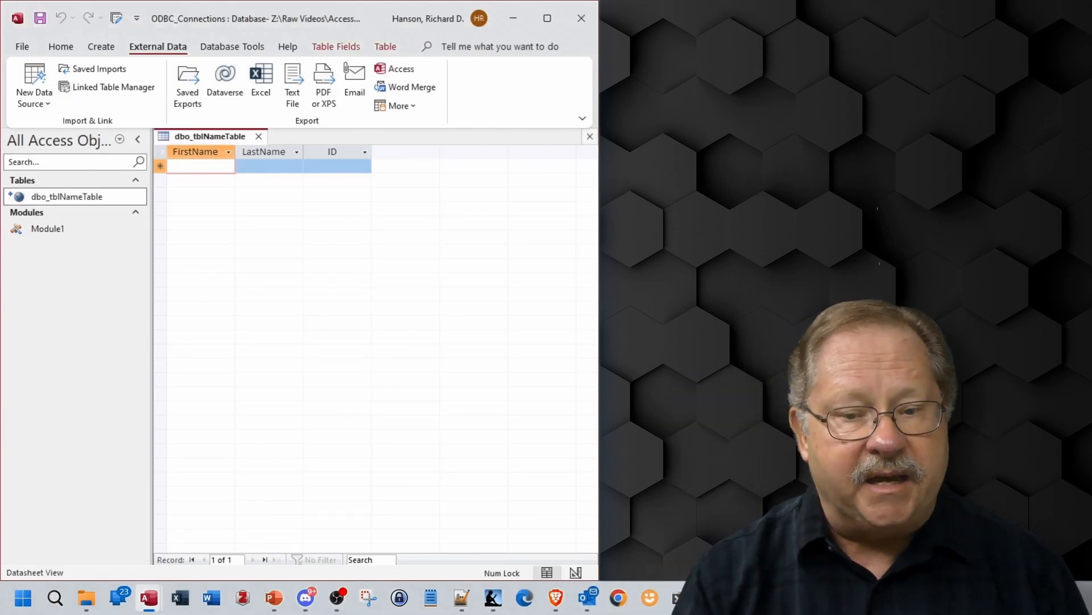
left_click(34, 87)
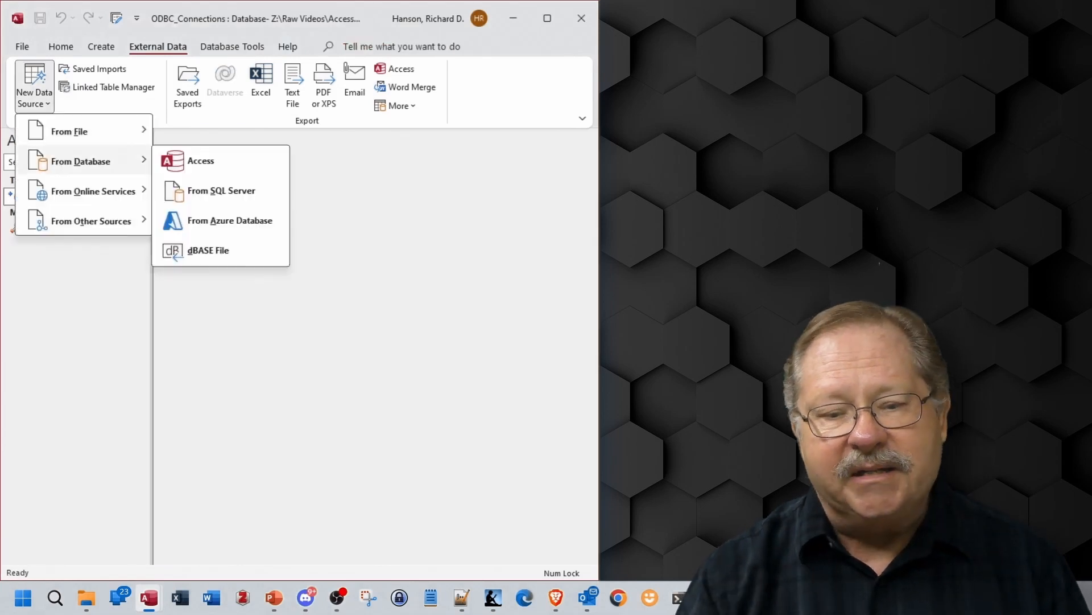
mouse_move(207, 251)
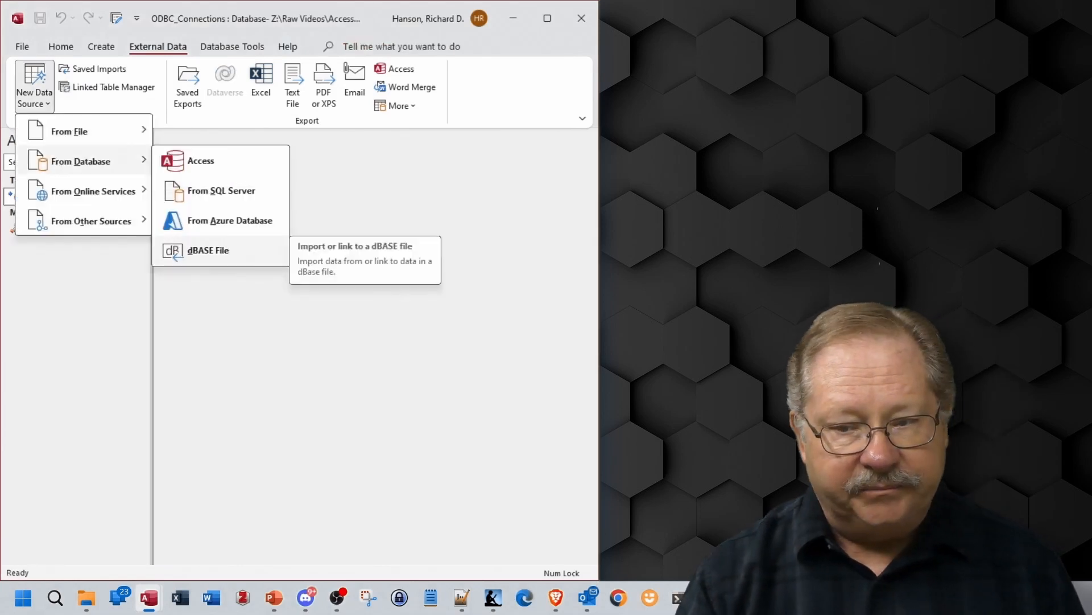
left_click(207, 250)
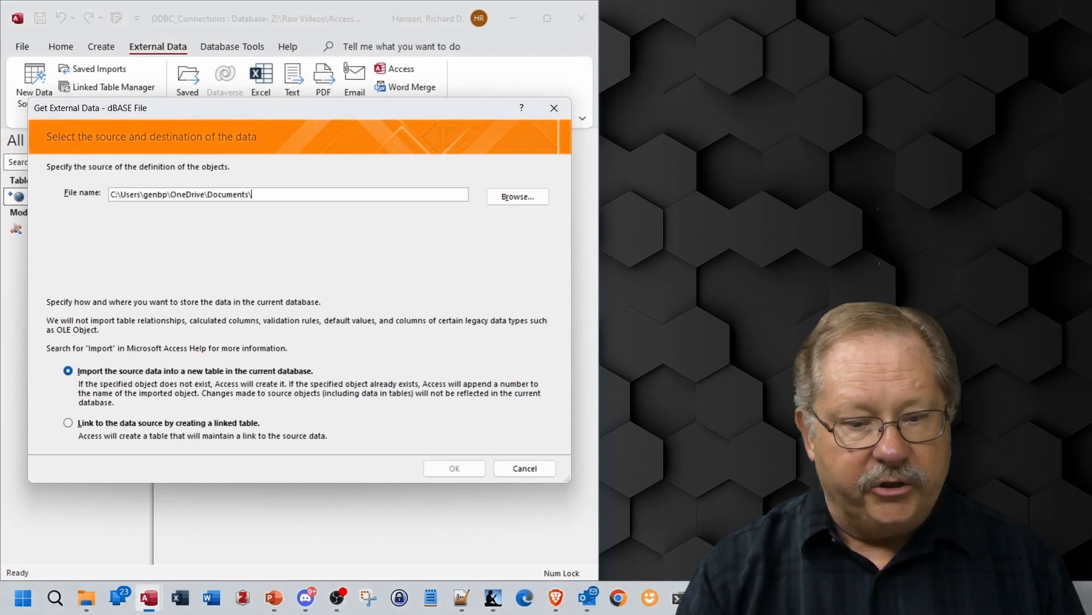
left_click(68, 422)
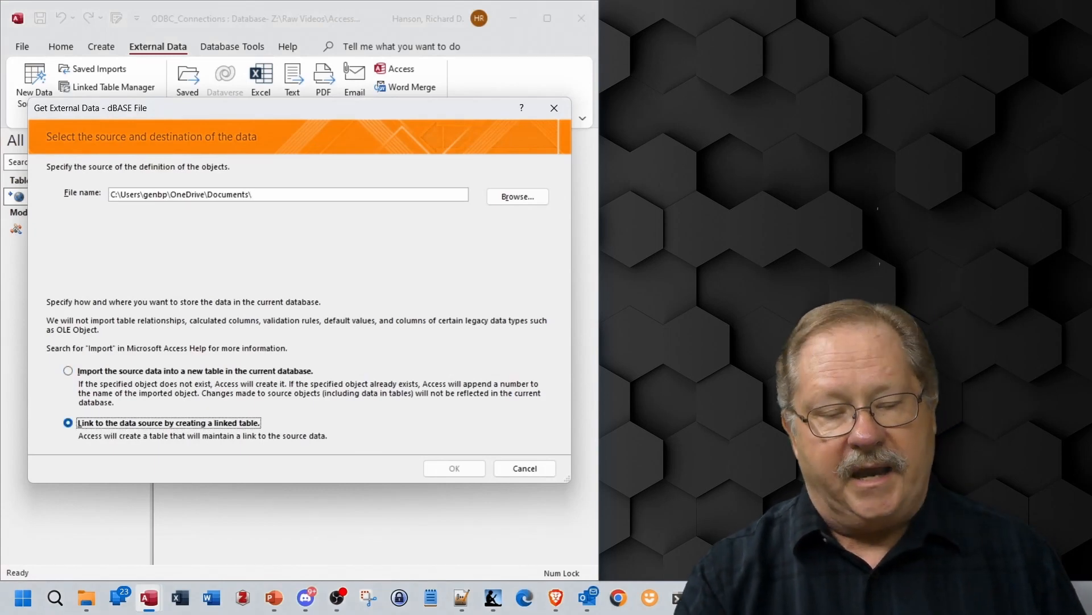
left_click(518, 196)
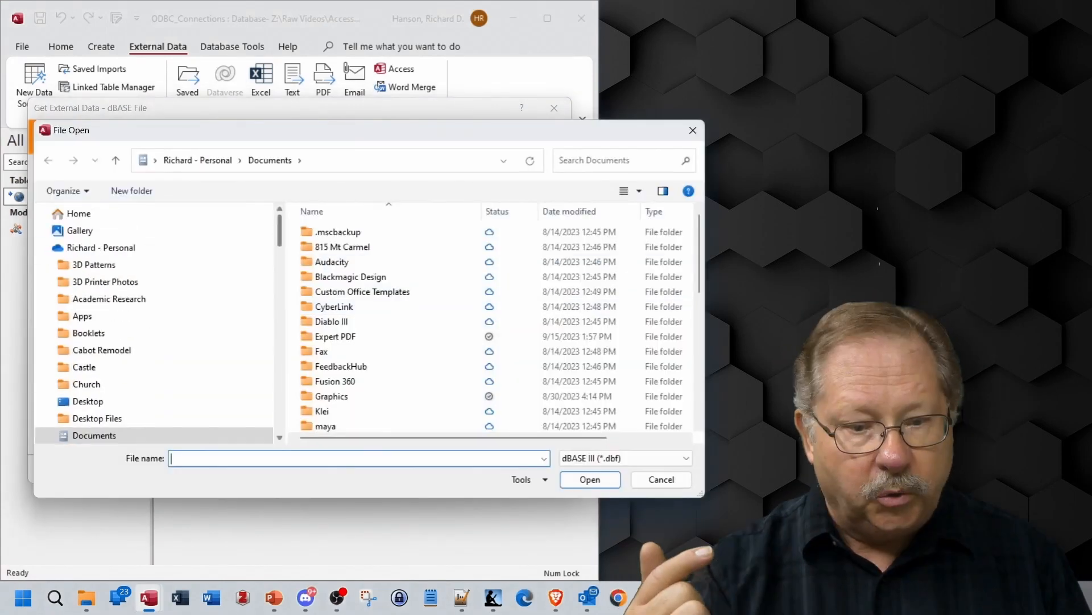
left_click(102, 248)
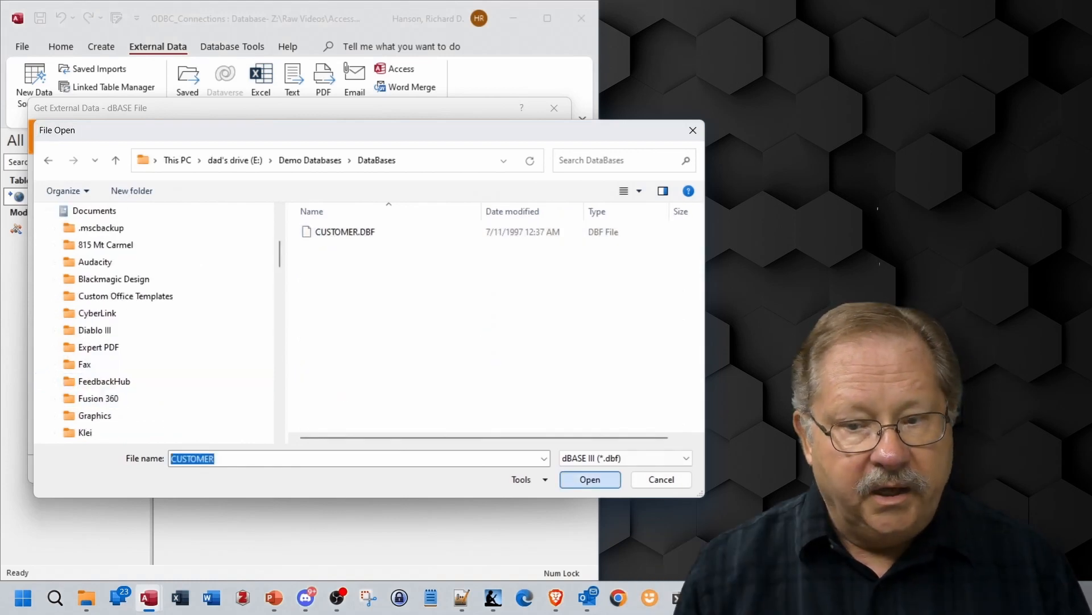
left_click(589, 479)
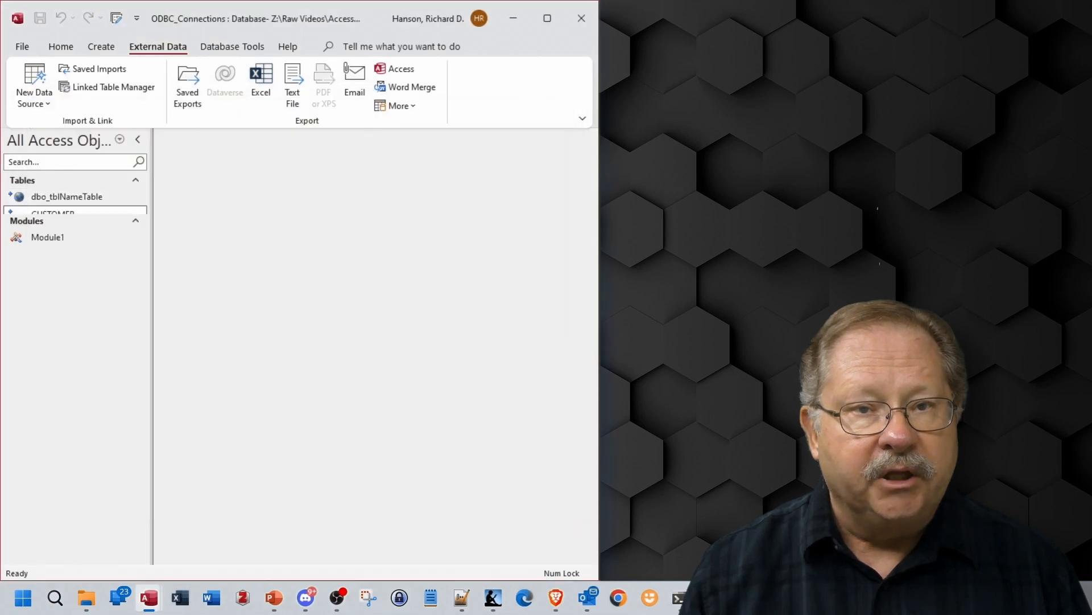
Open the linked CUSTOMER table
double_click(53, 214)
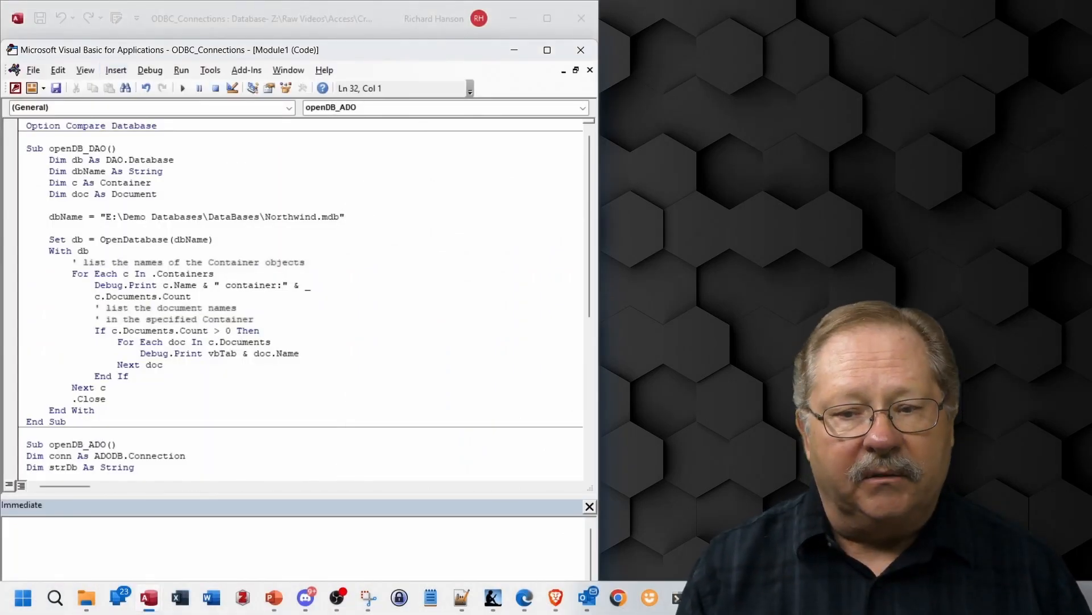
Highlight the Container and Document declarations and run openDB_DAO to list Northwind's containers
double_click(113, 159)
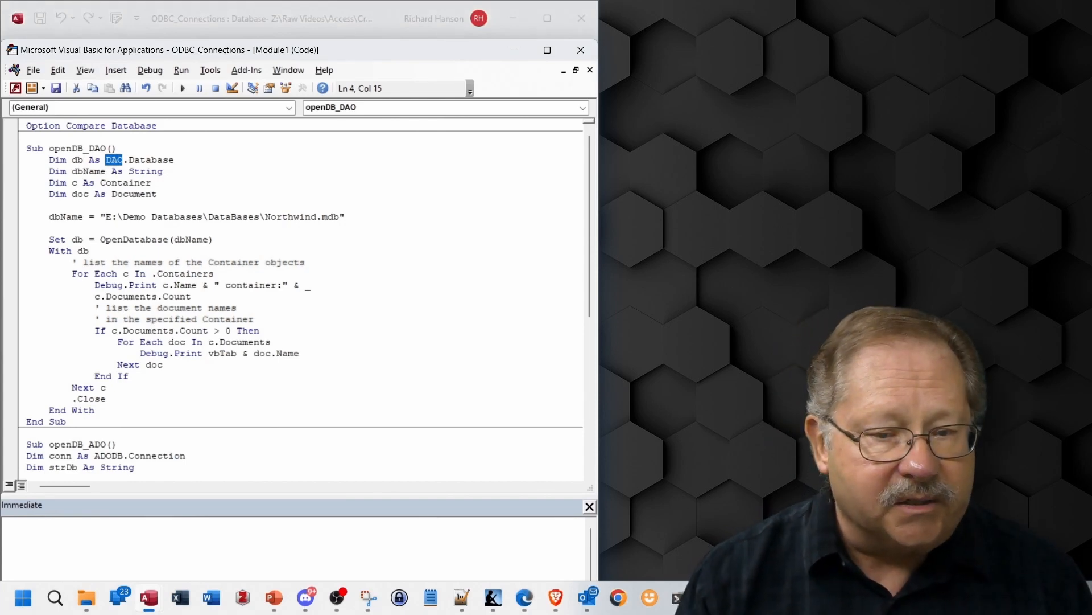
left_click_drag(73, 183, 157, 194)
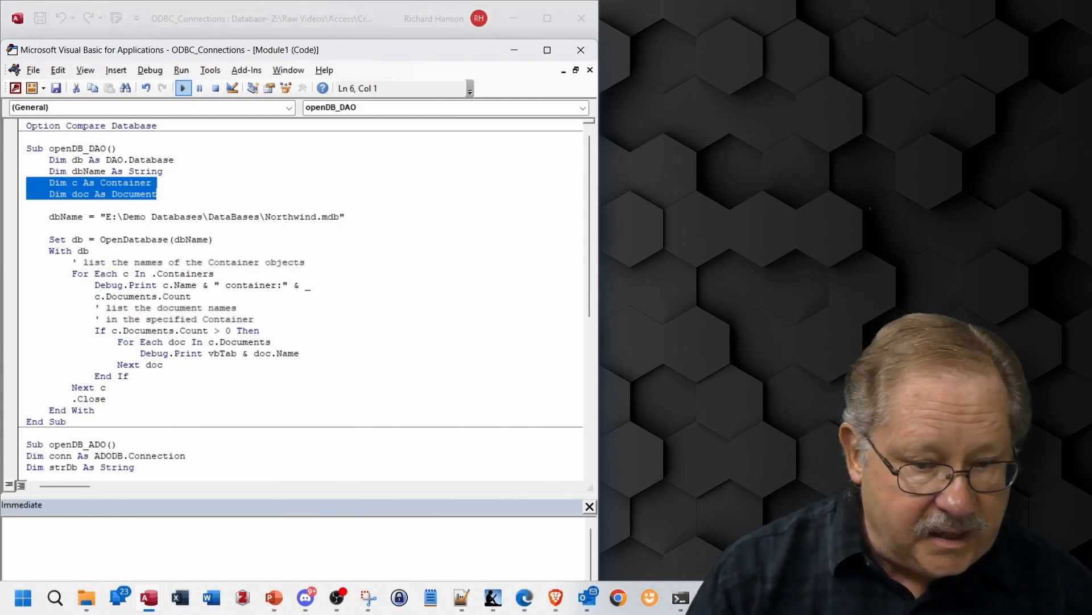
left_click(182, 87)
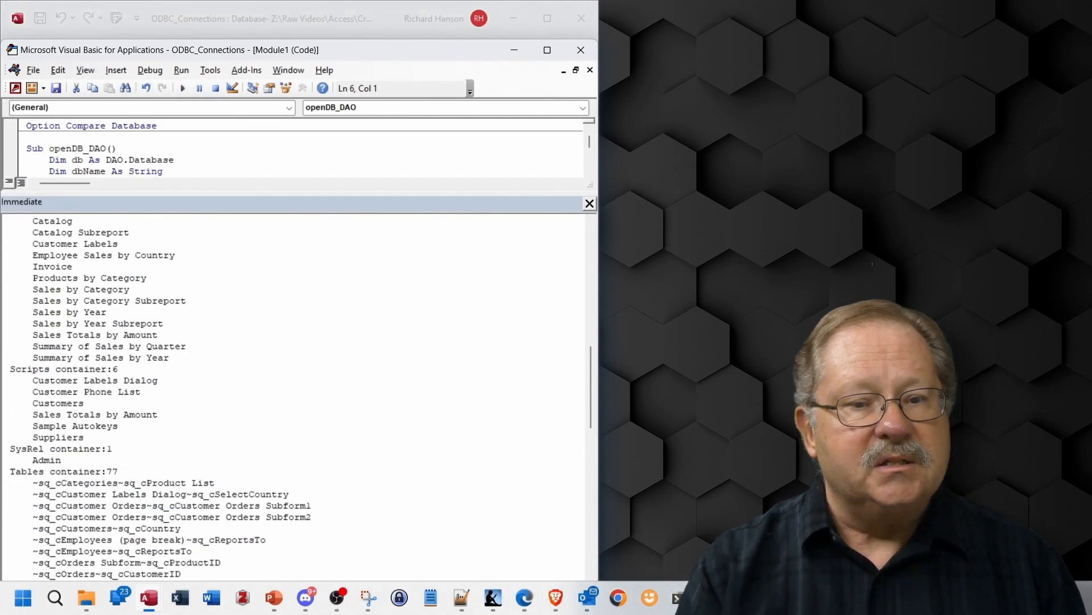
Add the declaration 'Dim strDb As String' and scroll down to the openDB_ADO procedure
scroll("down", 3)
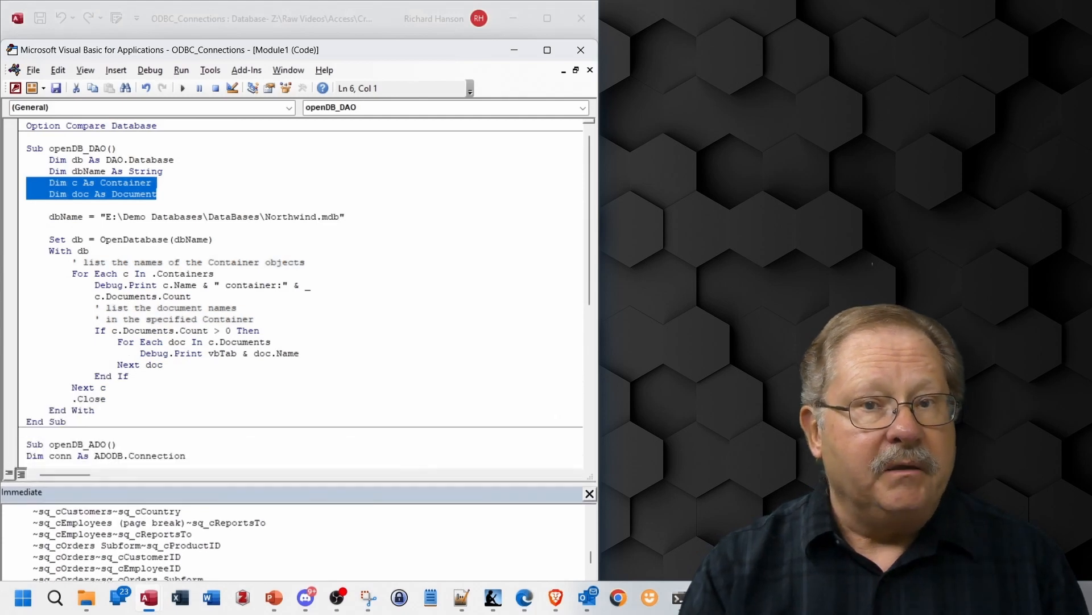
type("Dim strDb As String")
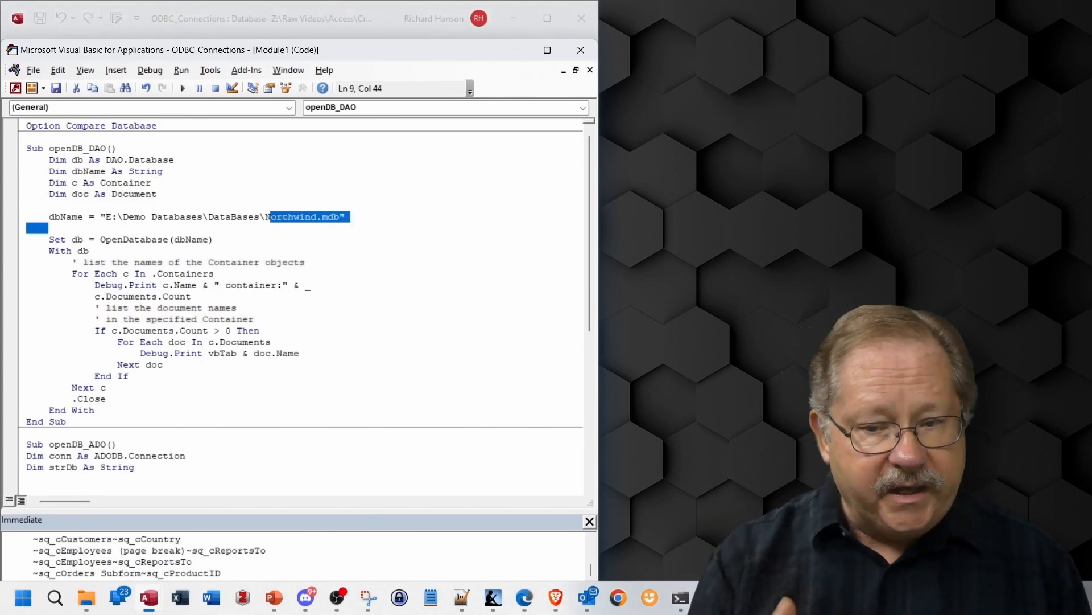
scroll("down", 3)
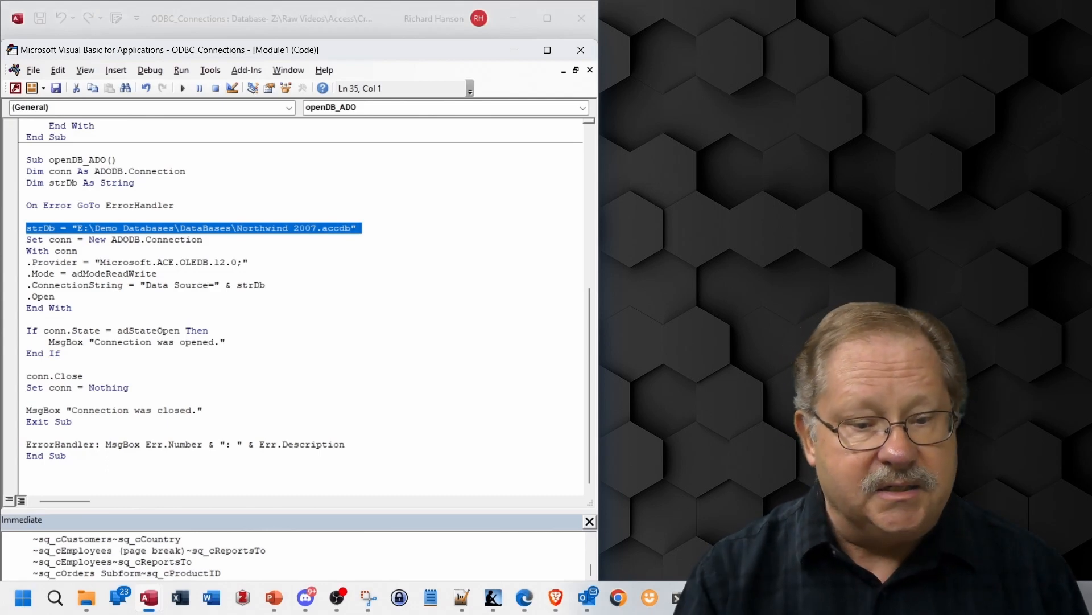
Select the connection-opened message line and run openDB_ADO, triggering the compile error
double_click(148, 330)
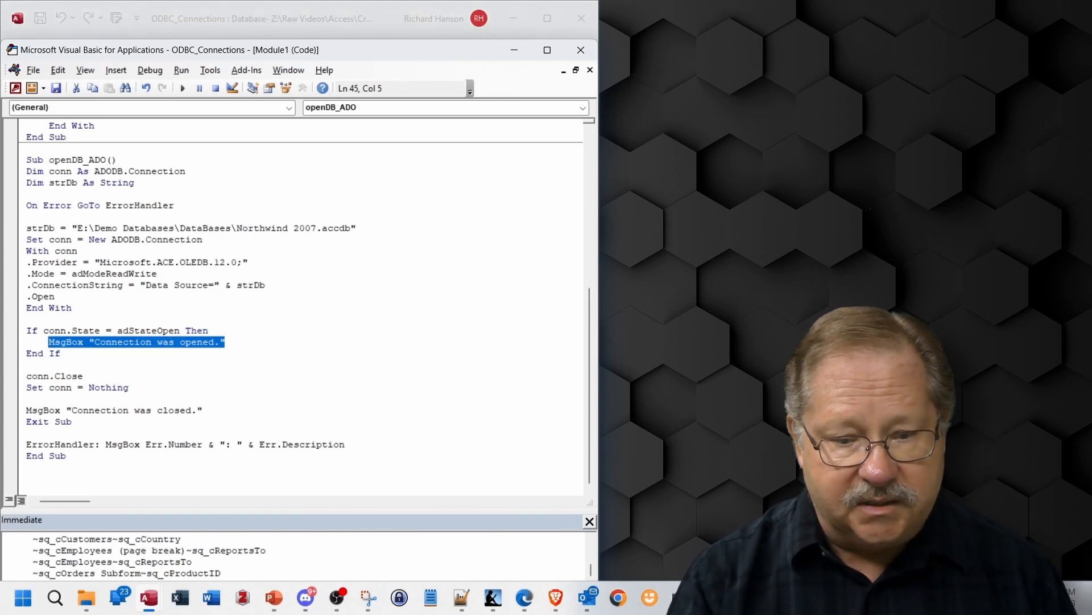
left_click(182, 88)
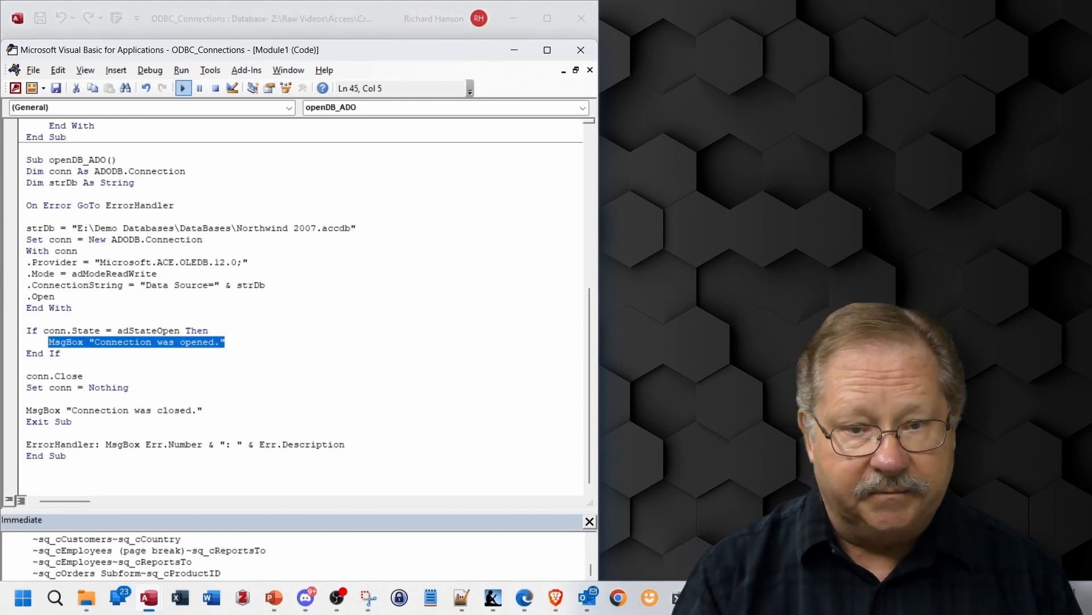
left_click(183, 88)
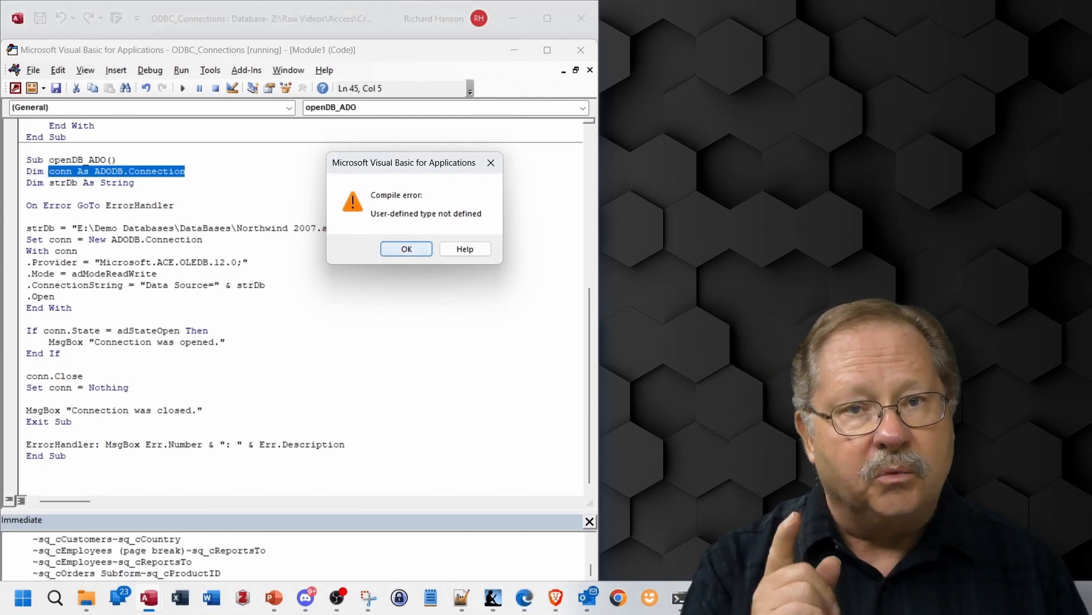
Add the ActiveX Data Objects 6.1 reference and acknowledge the connection opened and closed messages
left_click(209, 69)
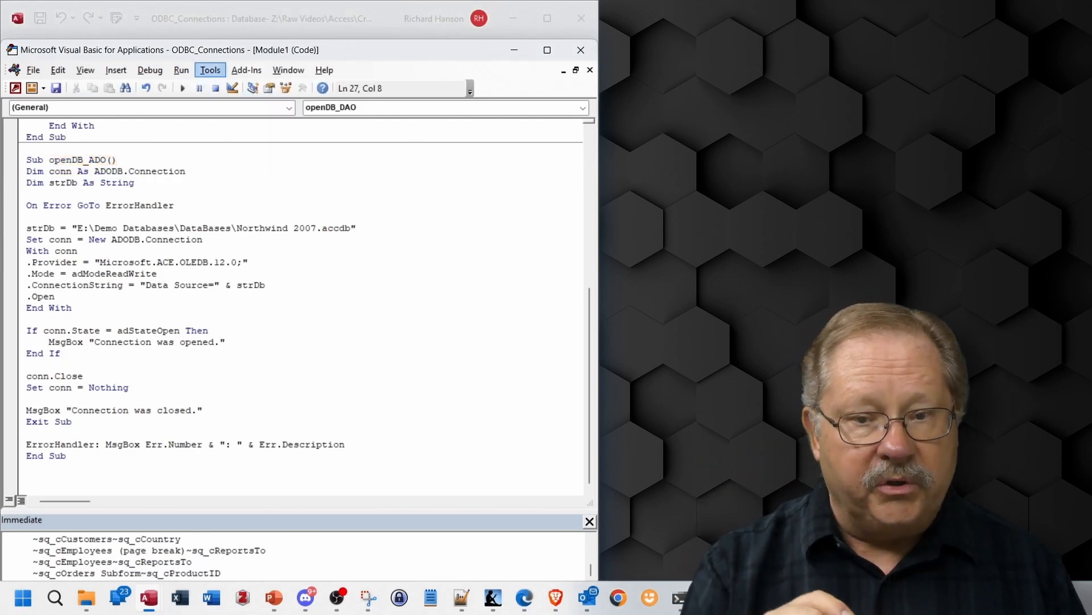
left_click(210, 69)
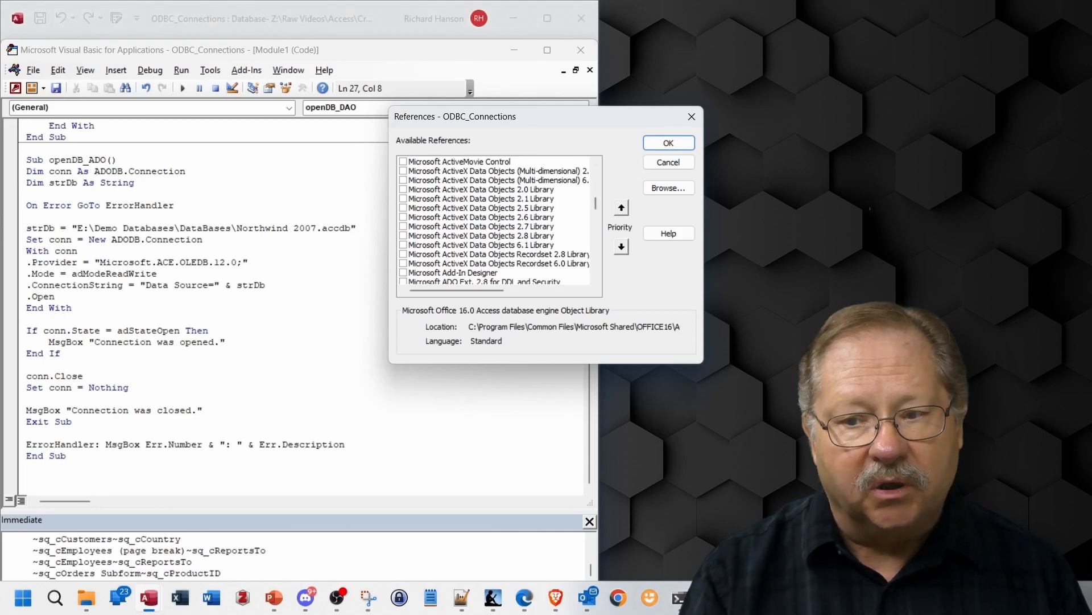
left_click(477, 244)
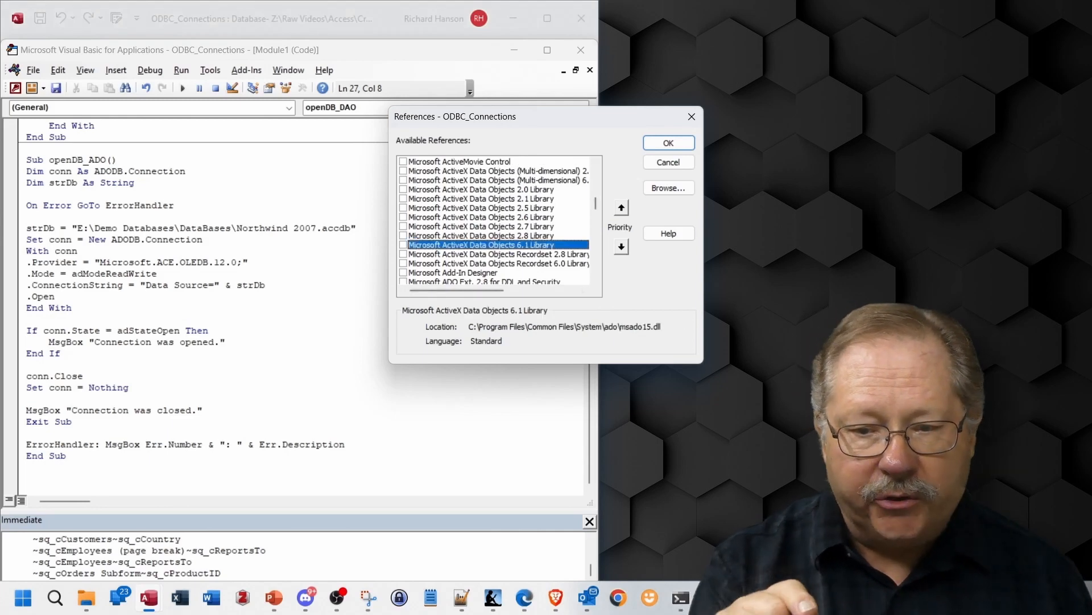
left_click(403, 245)
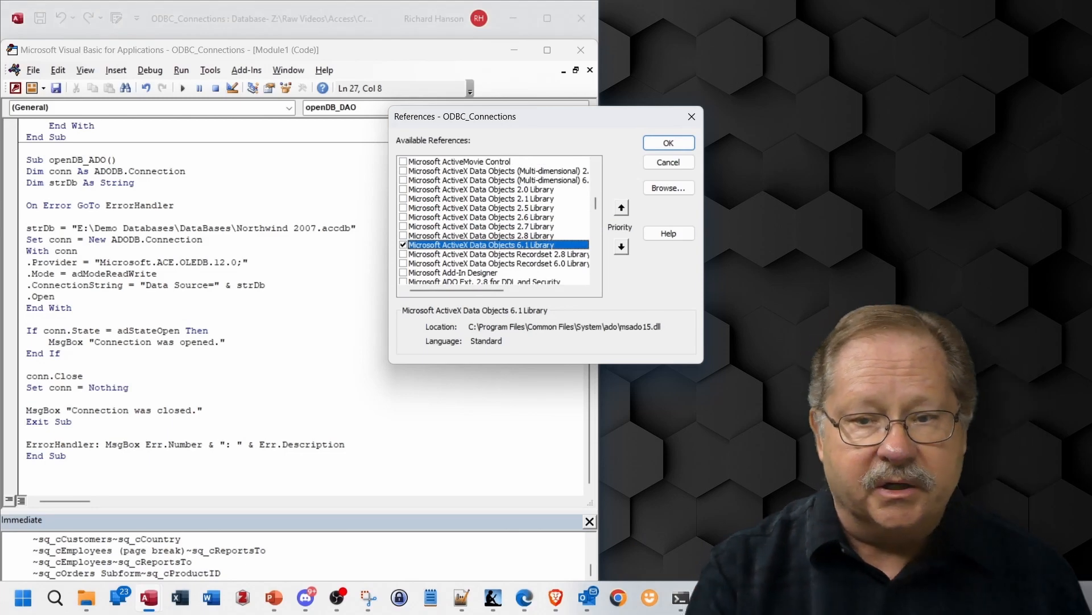
left_click(666, 143)
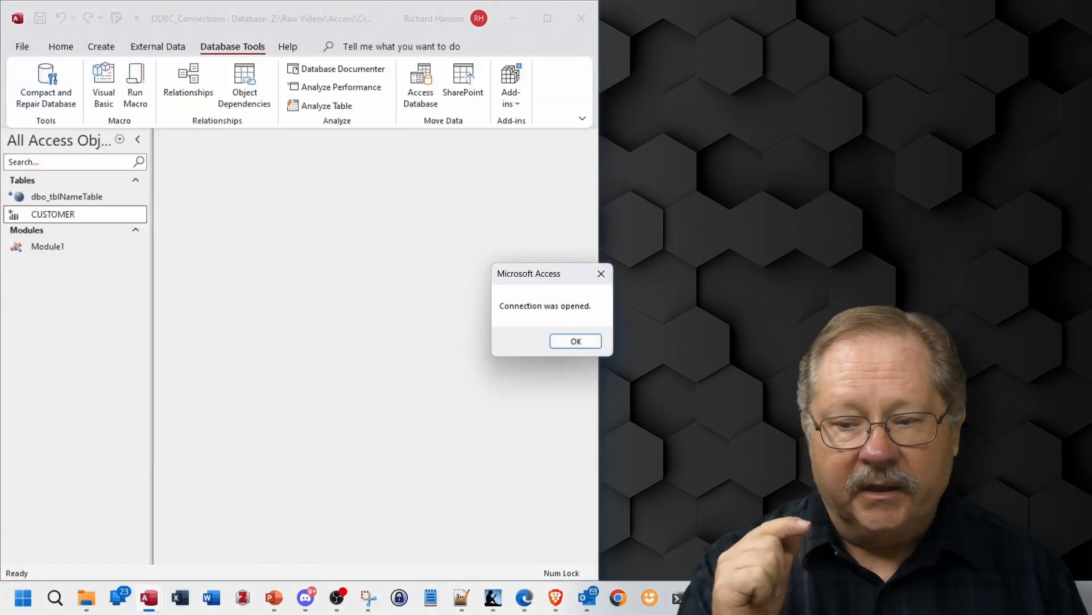
left_click(575, 341)
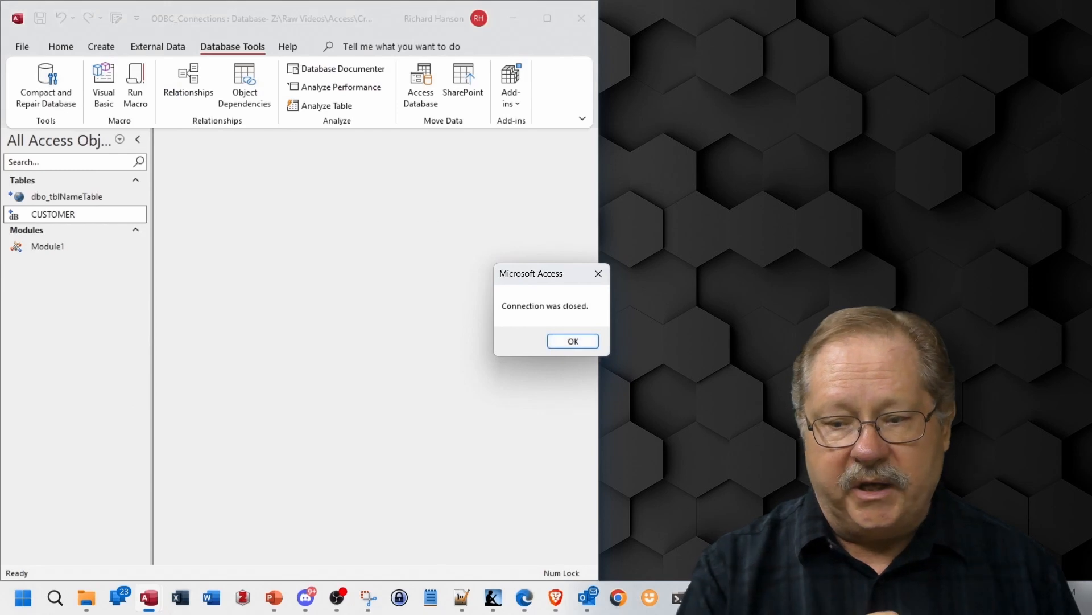
left_click(572, 340)
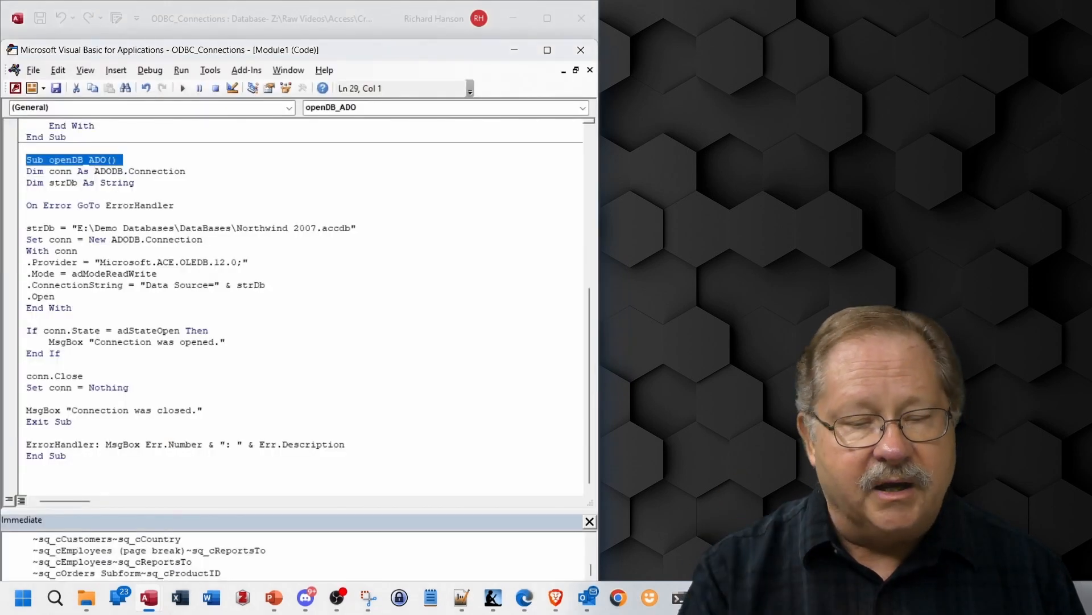